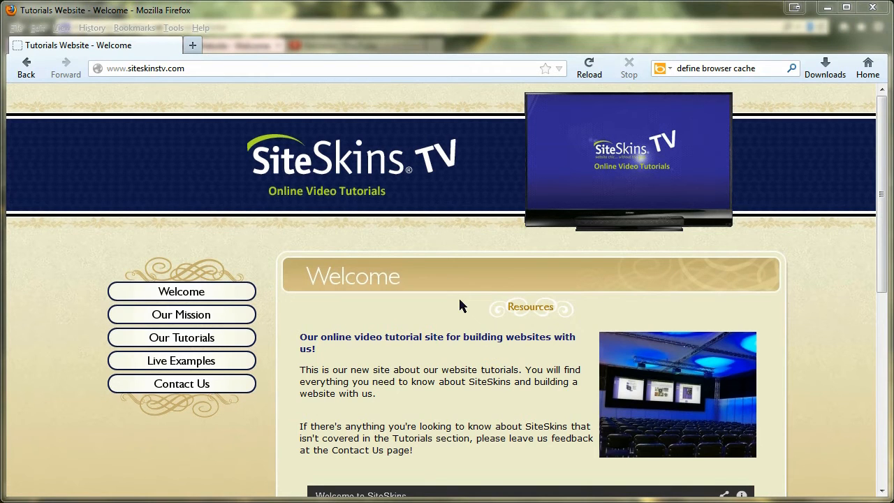
pyautogui.moveTo(418, 246)
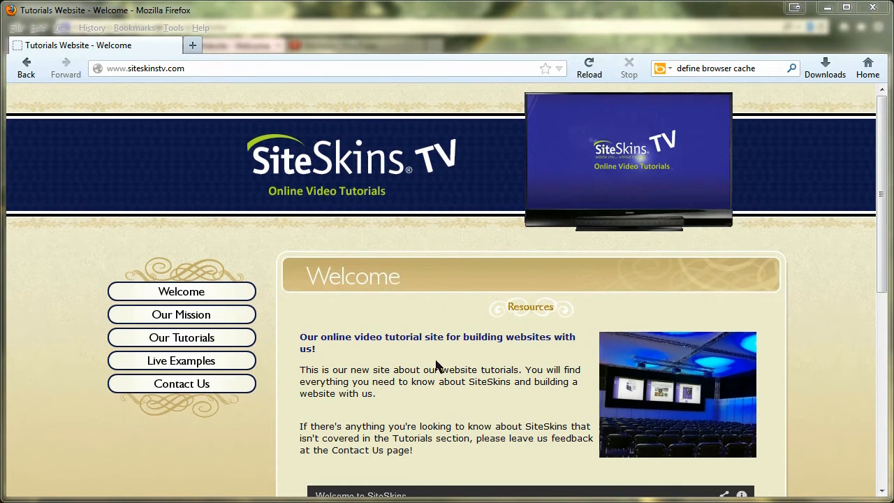
pyautogui.moveTo(407, 350)
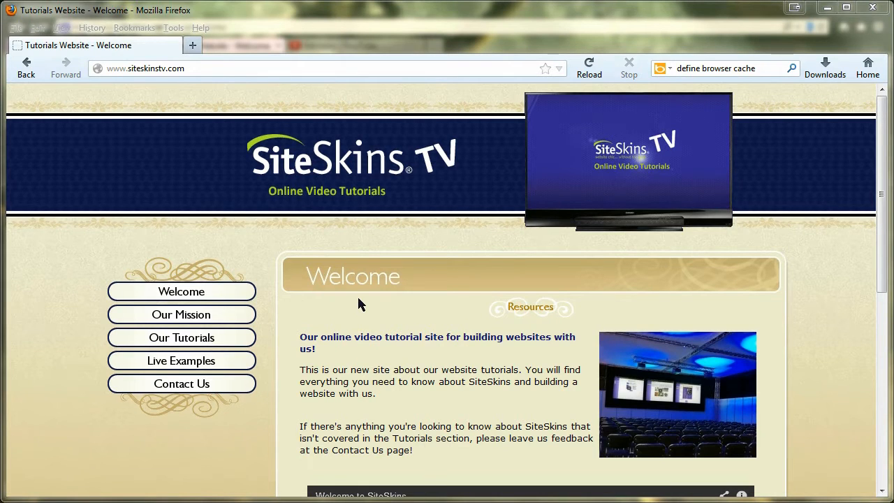
pyautogui.moveTo(377, 250)
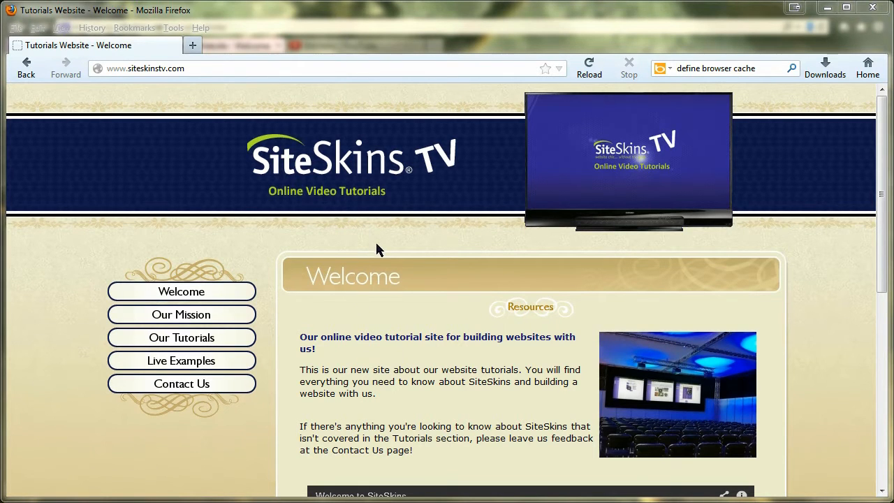
pyautogui.moveTo(413, 313)
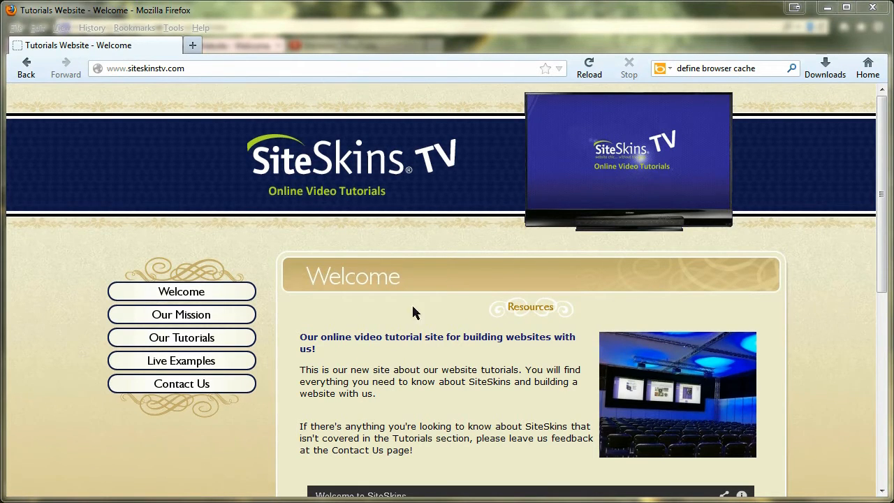
pyautogui.moveTo(405, 354)
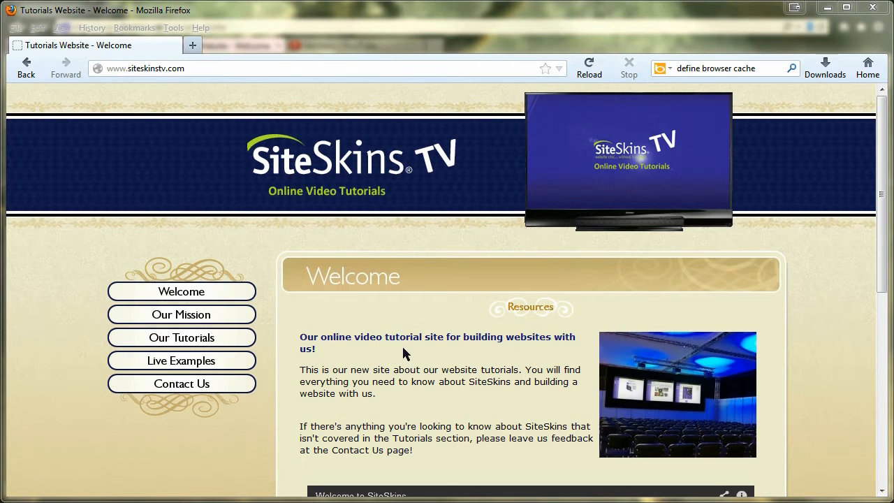
# Scroll the SiteSkins TV welcome page down and back up to review it.
pyautogui.scroll(-3)
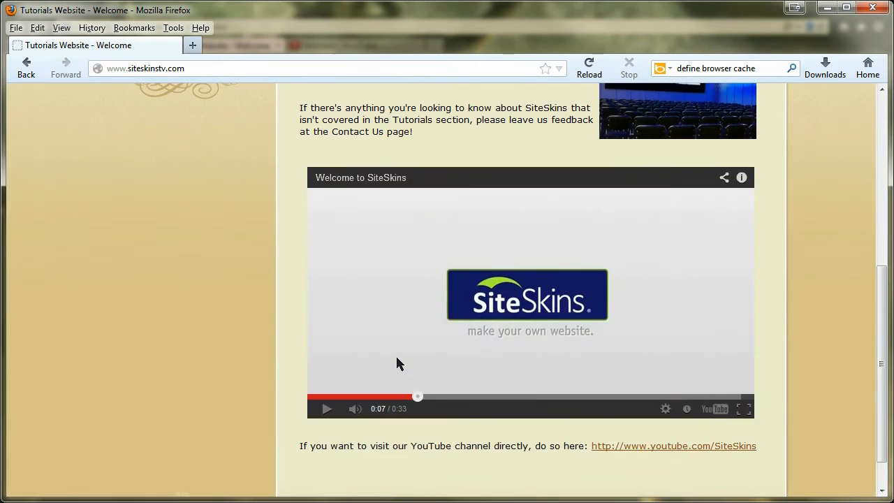
pyautogui.scroll(3)
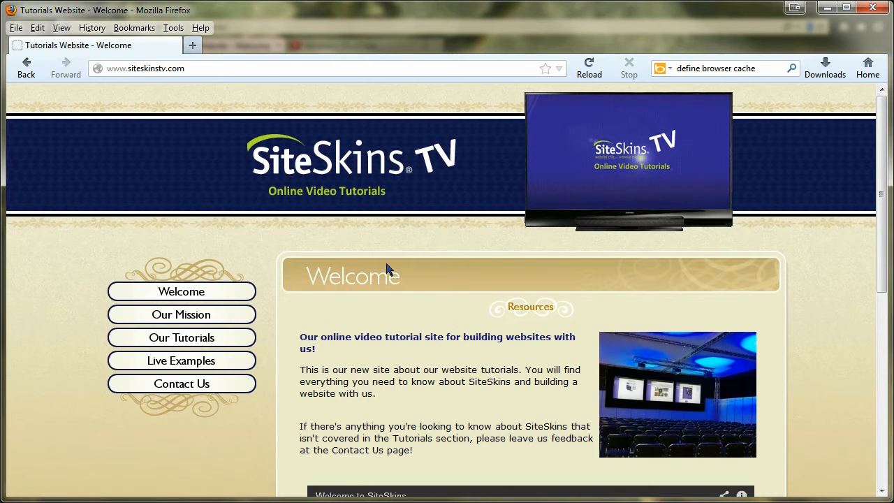
pyautogui.moveTo(377, 272)
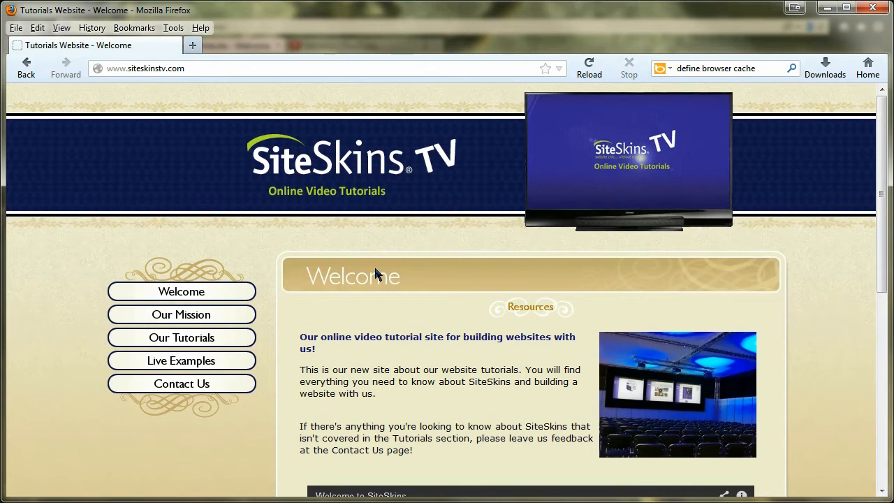
pyautogui.moveTo(264, 166)
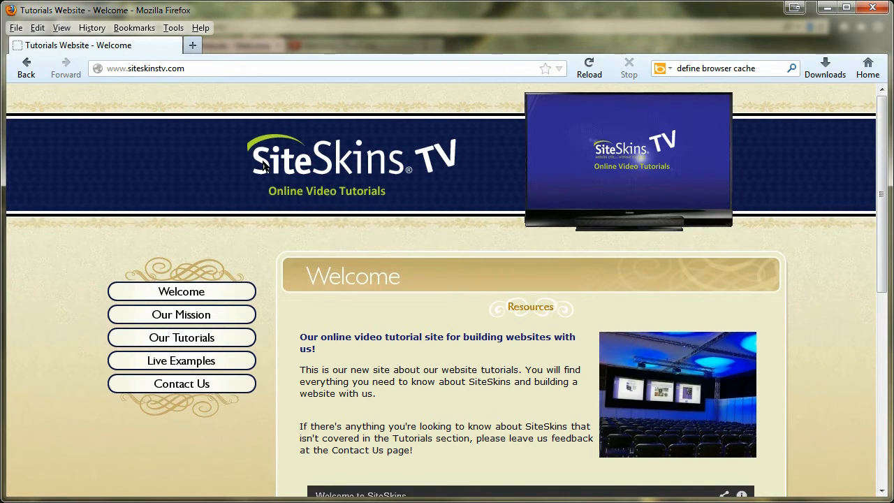
pyautogui.moveTo(388, 252)
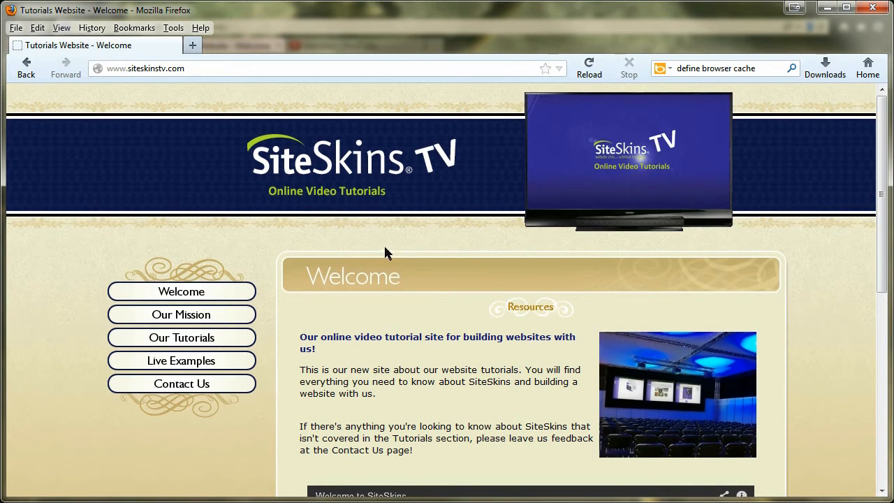
pyautogui.moveTo(389, 215)
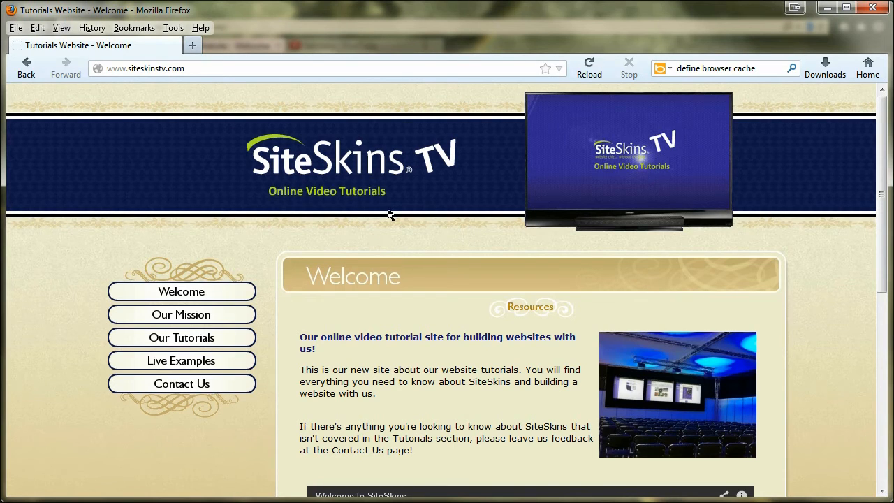
pyautogui.moveTo(408, 213)
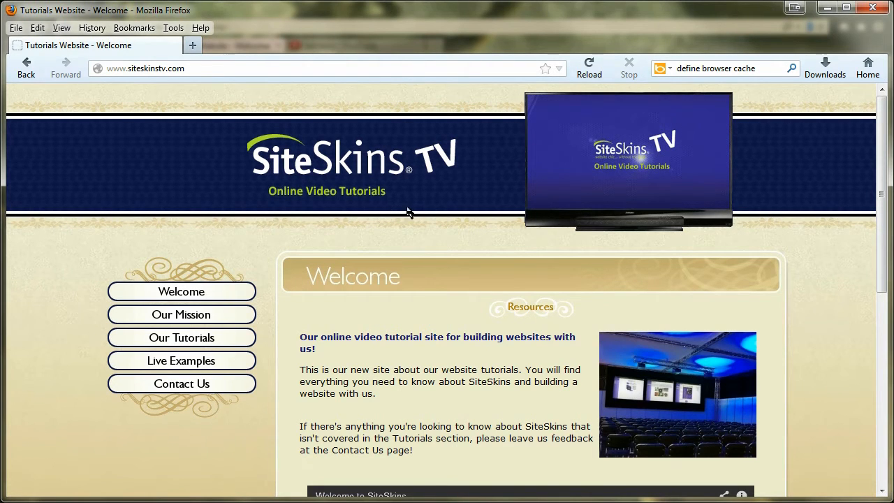
pyautogui.moveTo(352, 174)
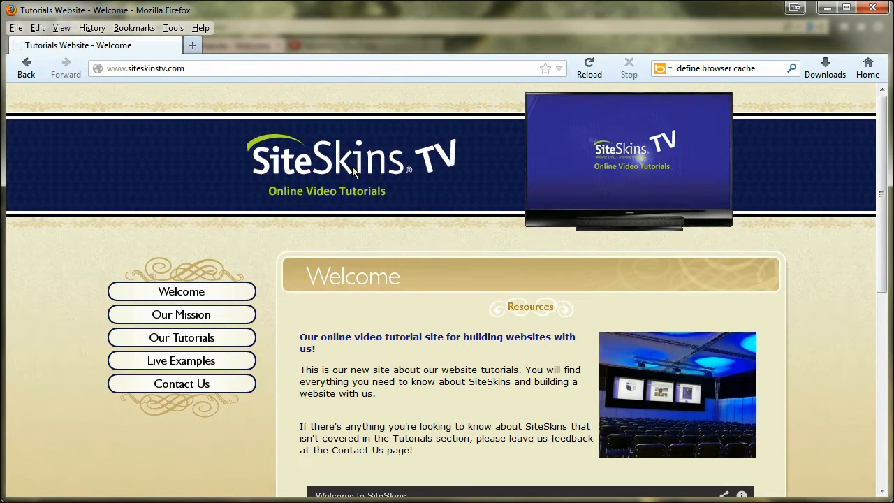
pyautogui.moveTo(363, 254)
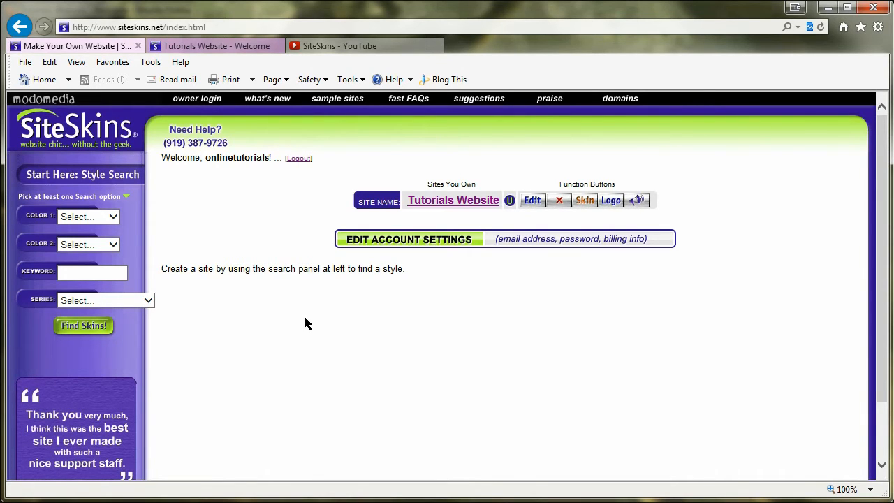
pyautogui.moveTo(305, 314)
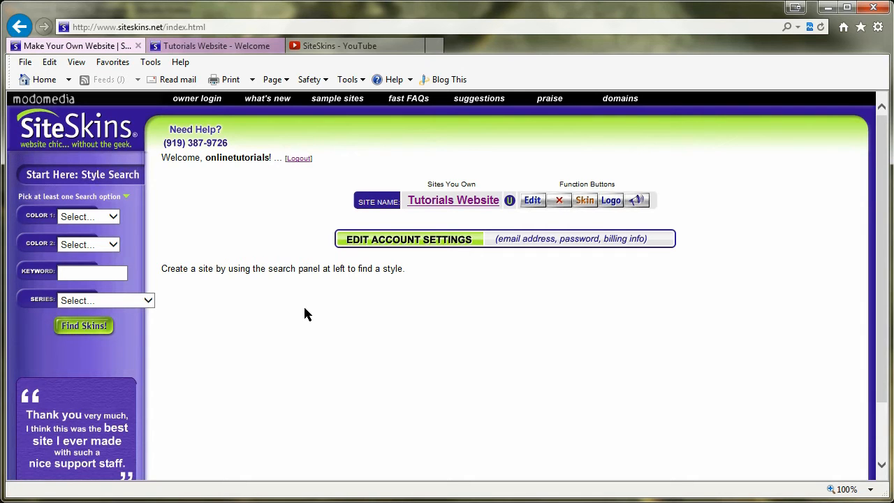
pyautogui.moveTo(286, 263)
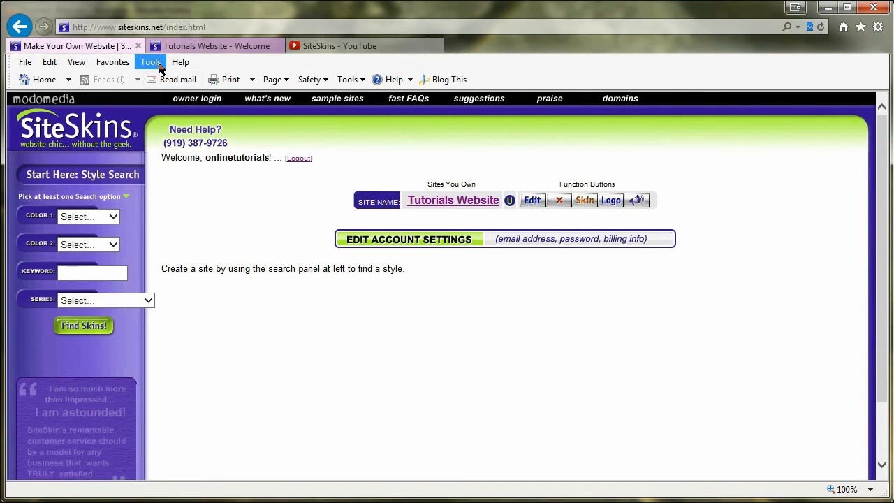
# Bring up Internet Options on the General tab from the Tools menu.
pyautogui.click(149, 61)
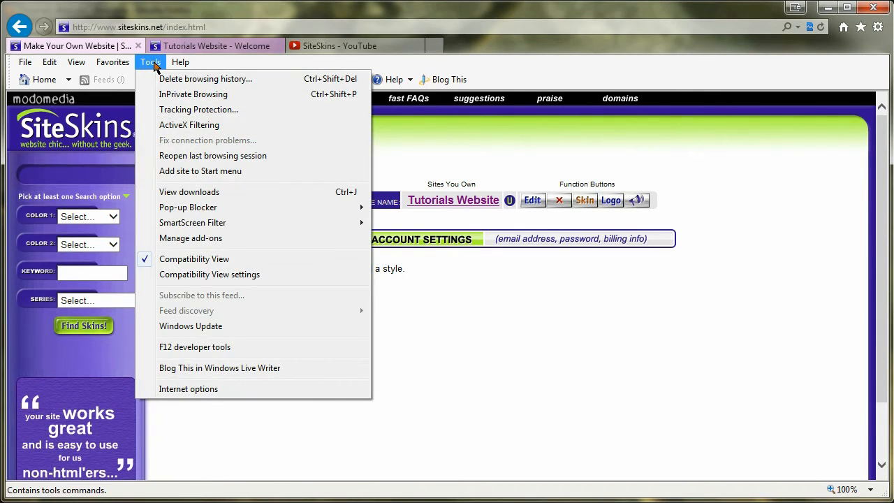
pyautogui.moveTo(187, 389)
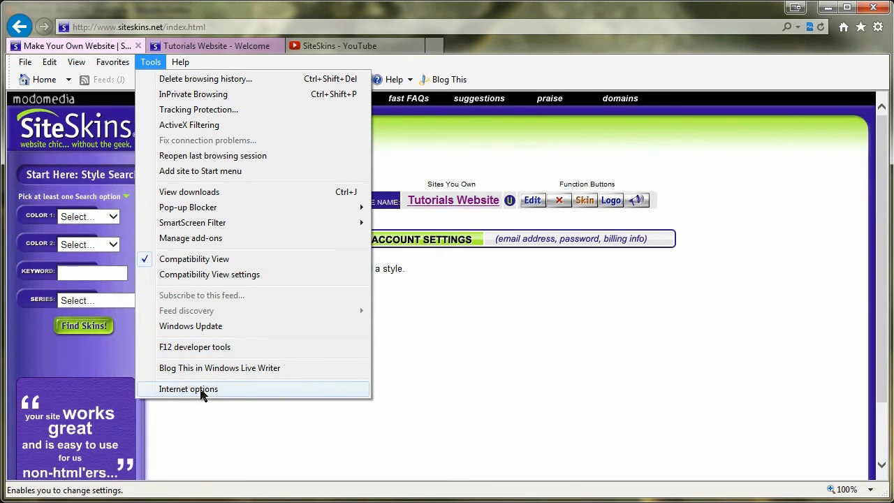
pyautogui.click(187, 388)
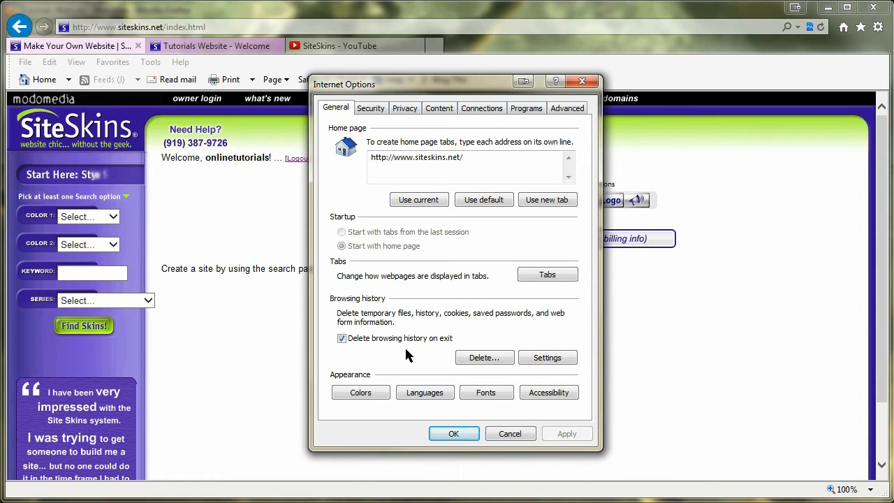
pyautogui.moveTo(412, 324)
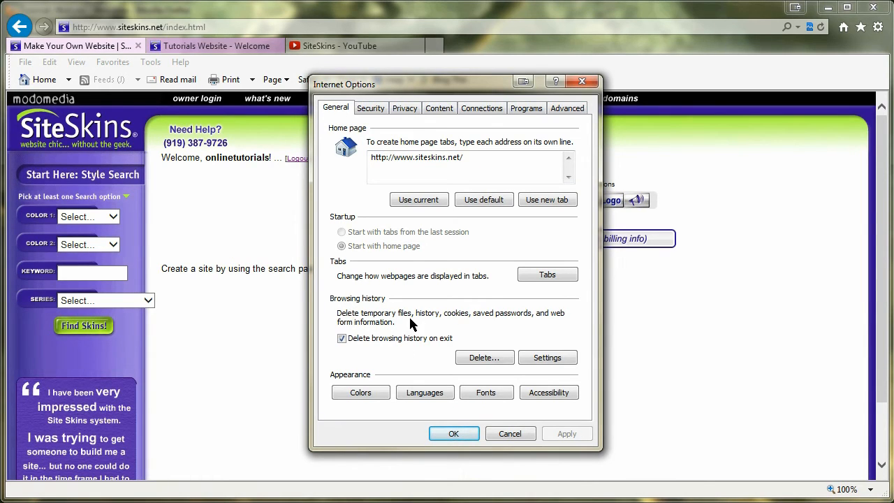
pyautogui.moveTo(492, 355)
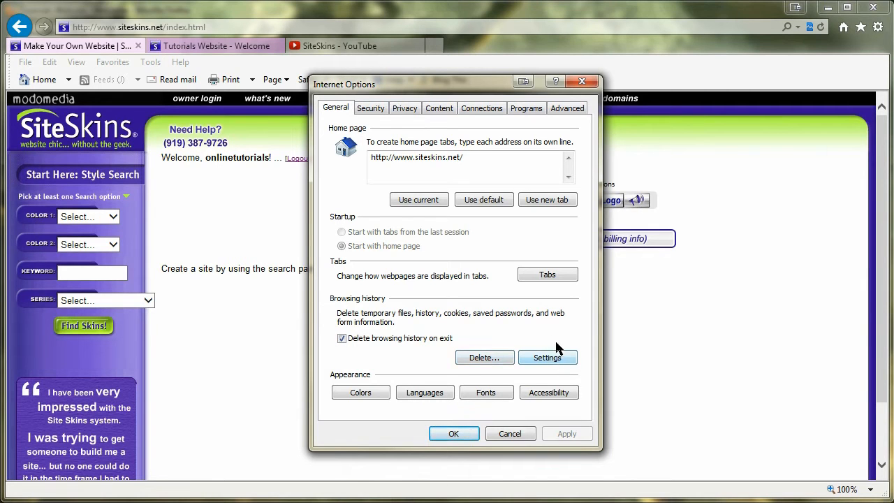
# In Website Data Settings, check for newer stored pages 'Every time I visit the webpage'.
pyautogui.click(548, 357)
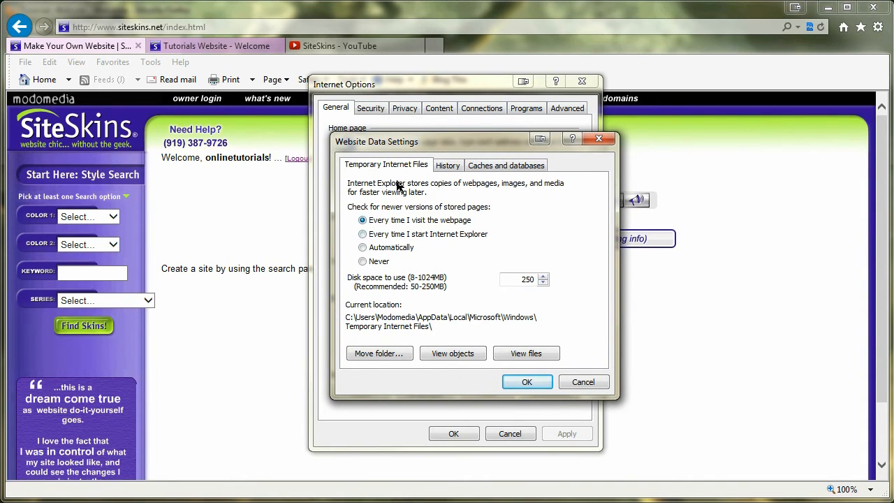
pyautogui.moveTo(430, 213)
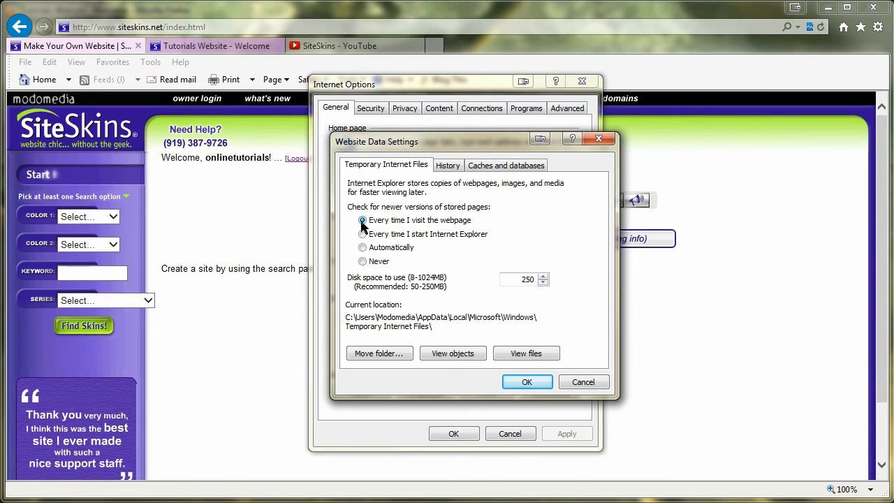
pyautogui.click(363, 220)
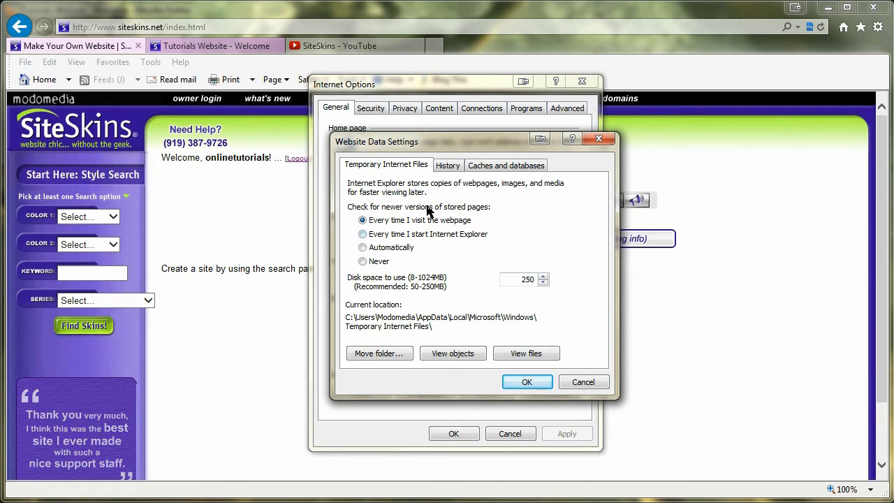
pyautogui.click(363, 234)
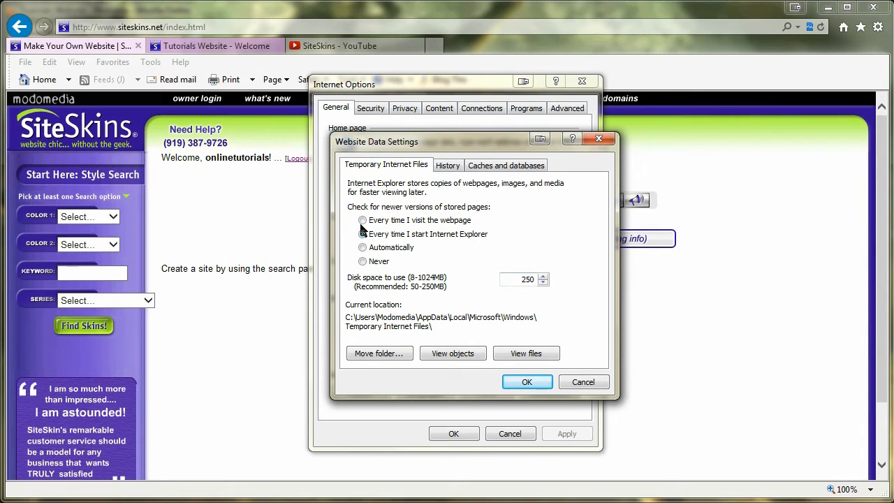
pyautogui.click(363, 247)
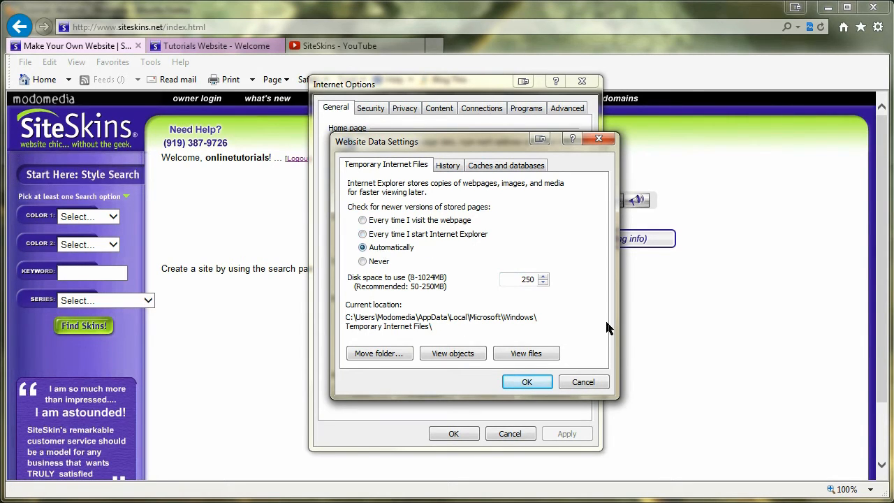
pyautogui.click(363, 220)
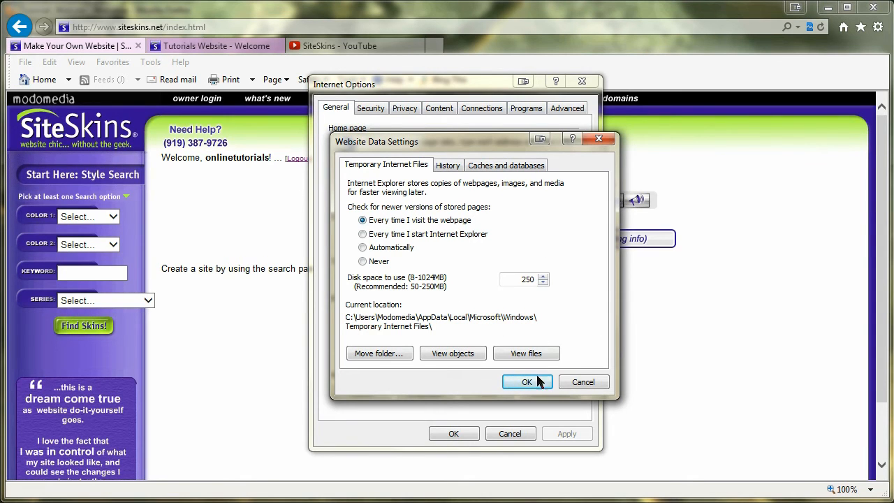
# Delete the selected browsing history, close Internet Options and dismiss the completion notice.
pyautogui.click(527, 381)
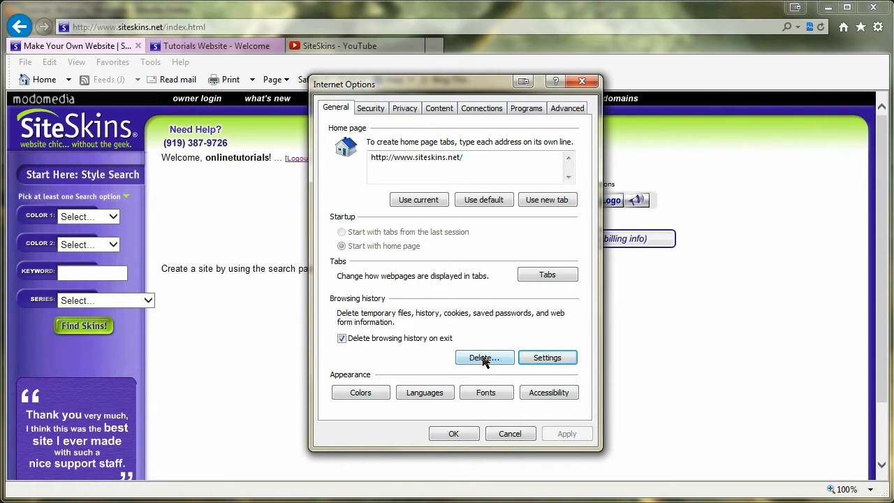
pyautogui.click(483, 357)
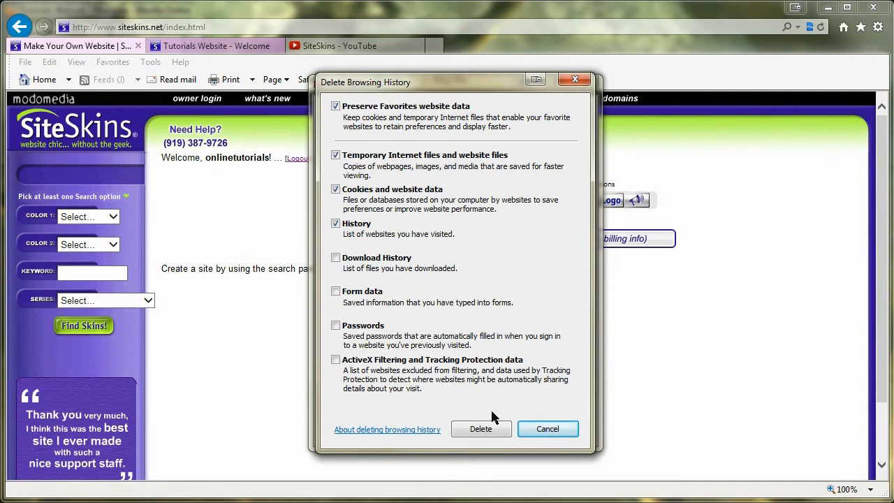
pyautogui.click(548, 429)
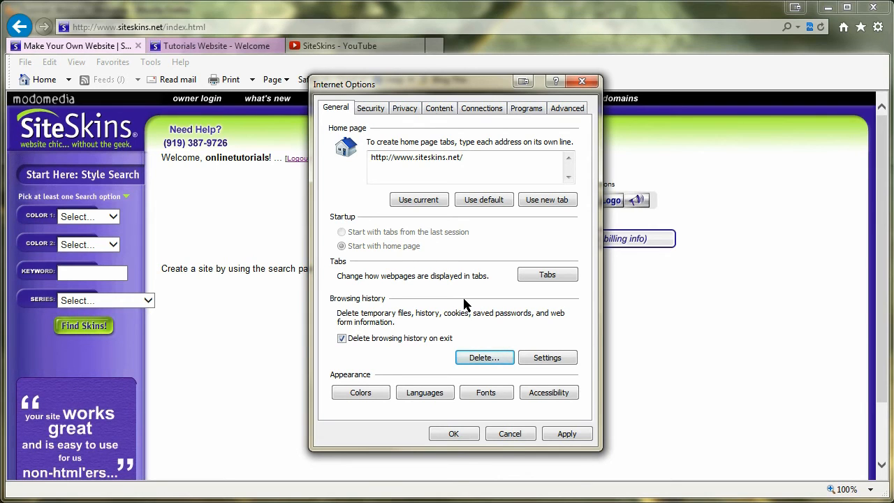
pyautogui.click(484, 357)
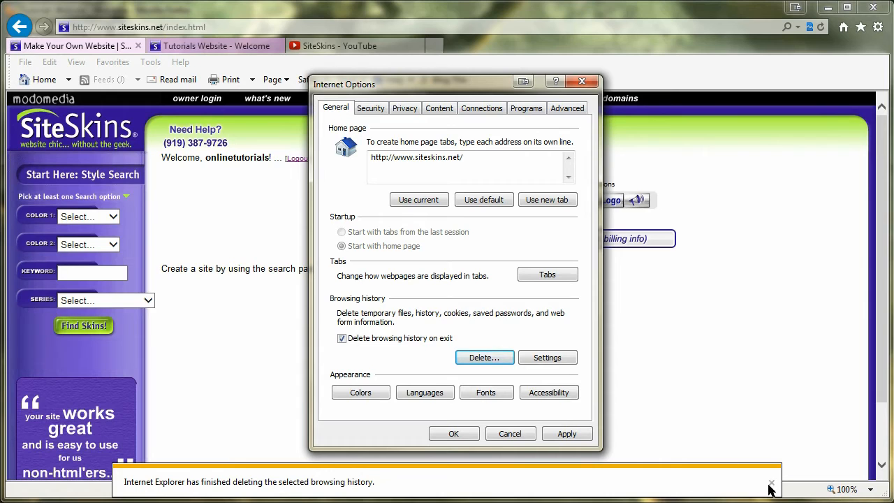
pyautogui.moveTo(468, 310)
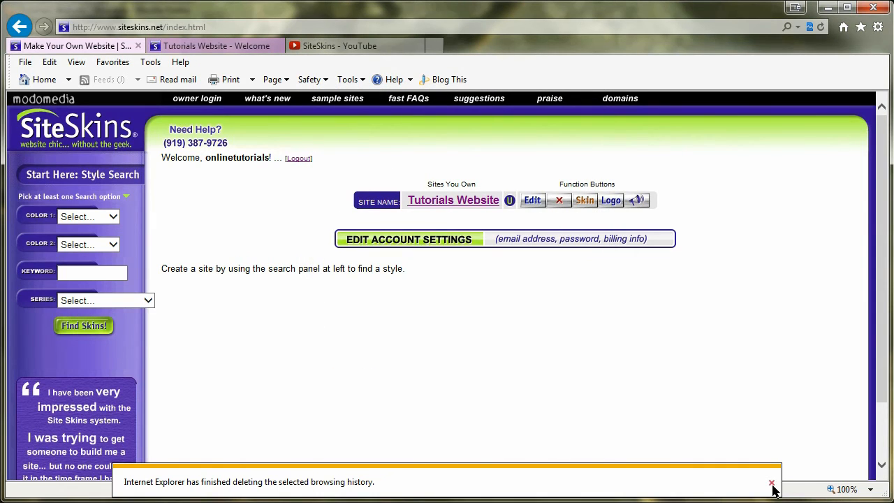
pyautogui.click(770, 483)
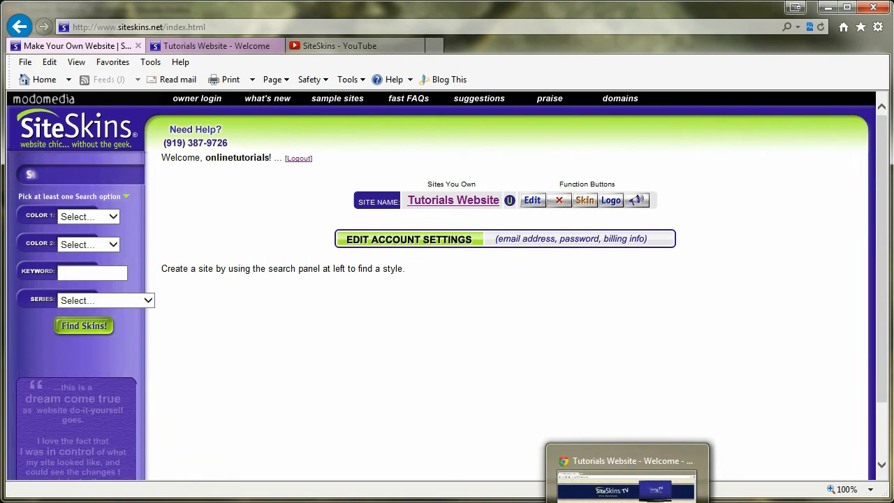
# In Chrome, reach the Clear browsing data options from the History page.
pyautogui.click(626, 461)
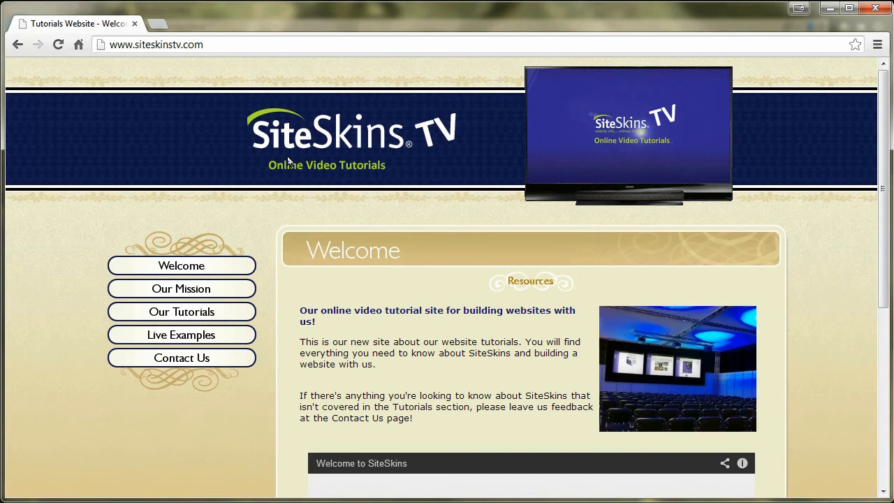
pyautogui.moveTo(253, 20)
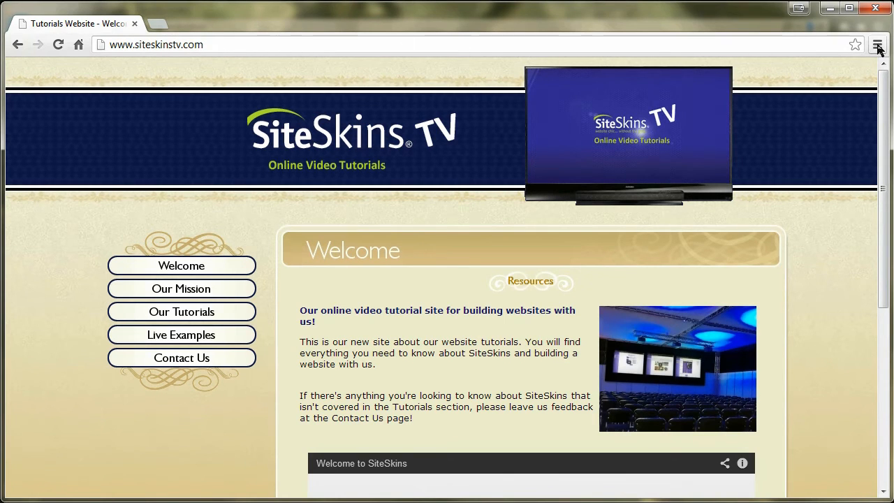
pyautogui.moveTo(878, 43)
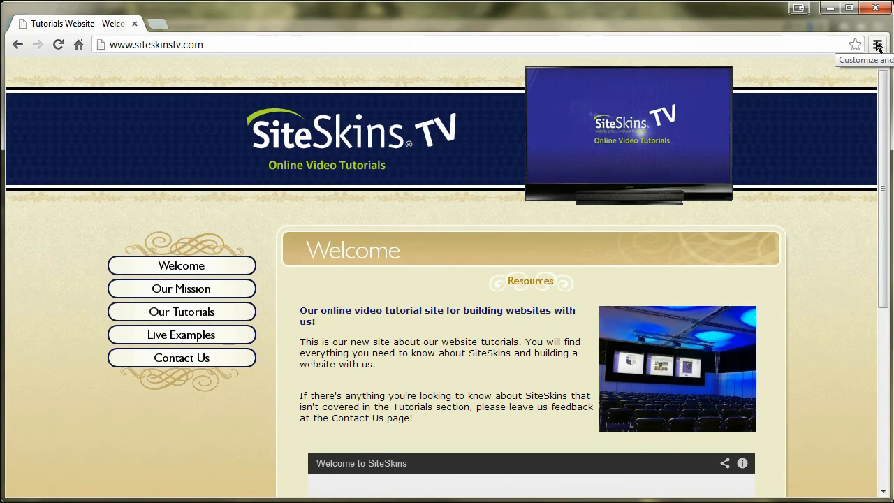
pyautogui.click(877, 43)
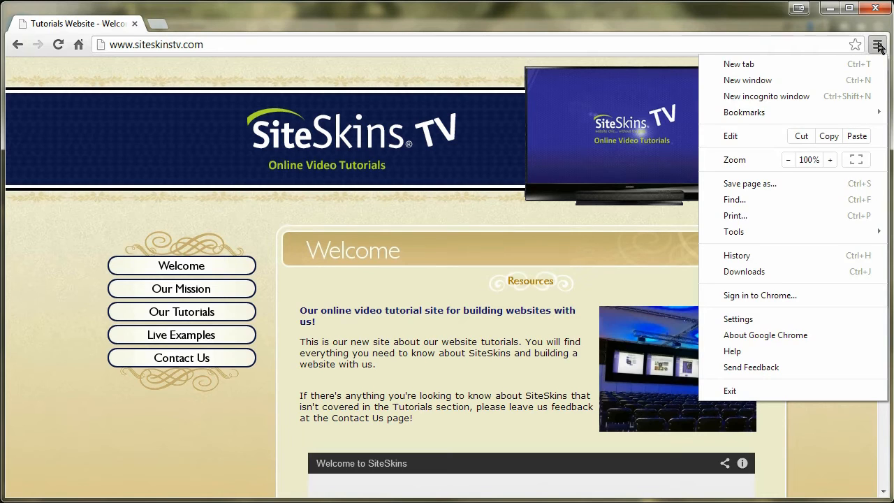
pyautogui.moveTo(887, 43)
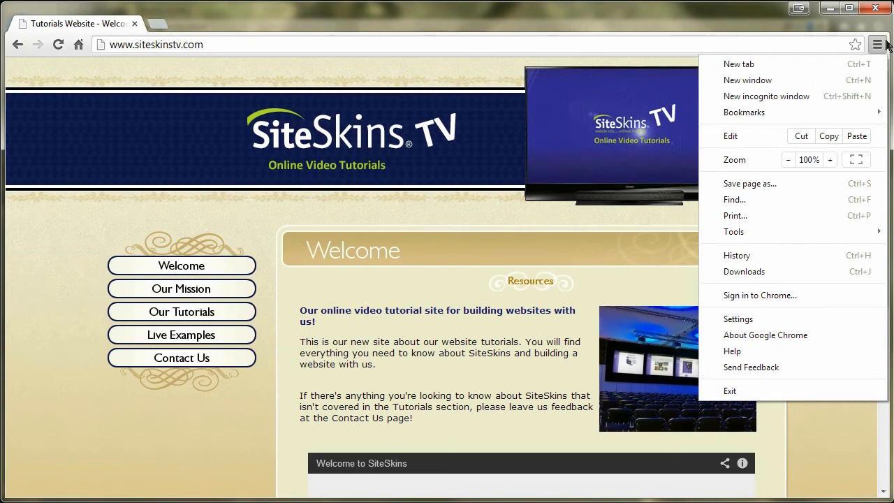
pyautogui.moveTo(737, 318)
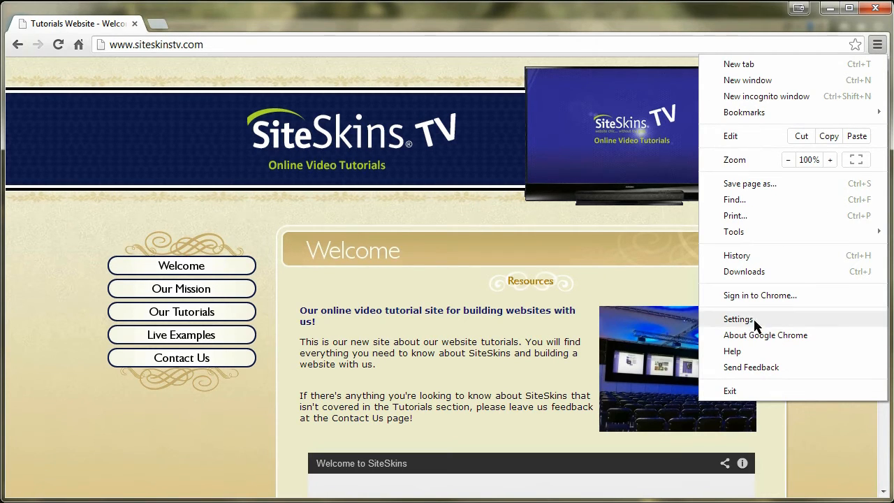
pyautogui.moveTo(755, 295)
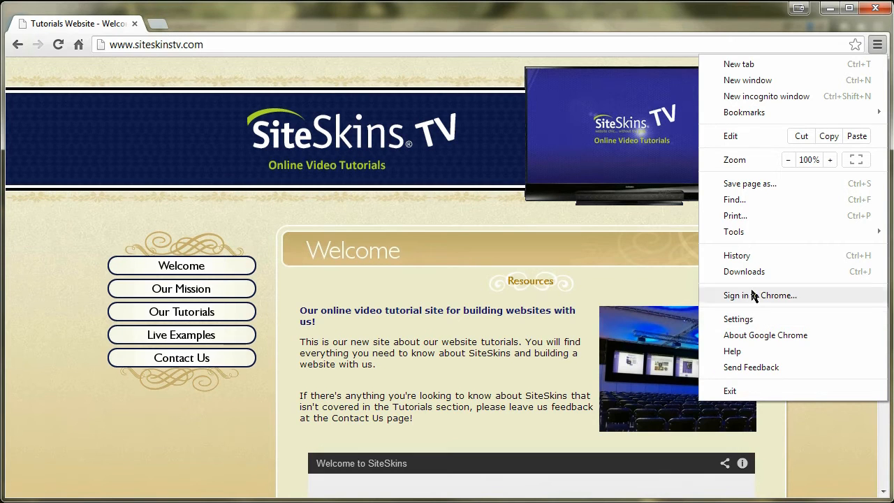
pyautogui.moveTo(754, 254)
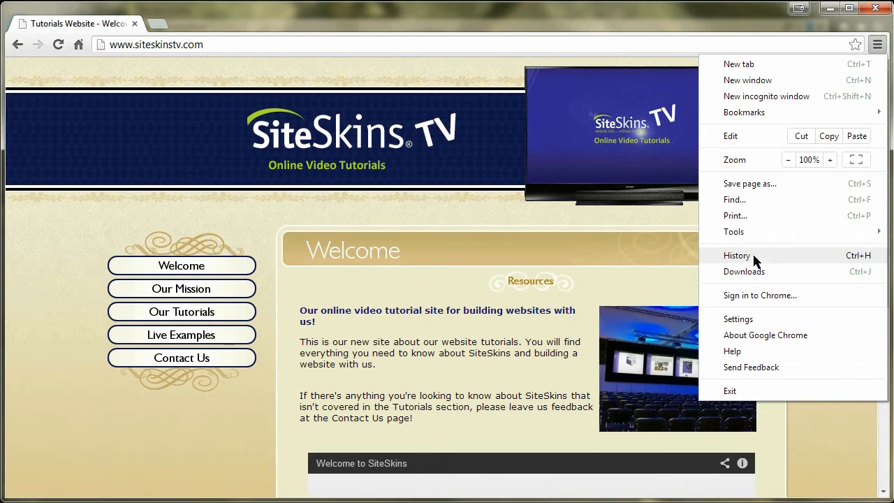
pyautogui.click(737, 254)
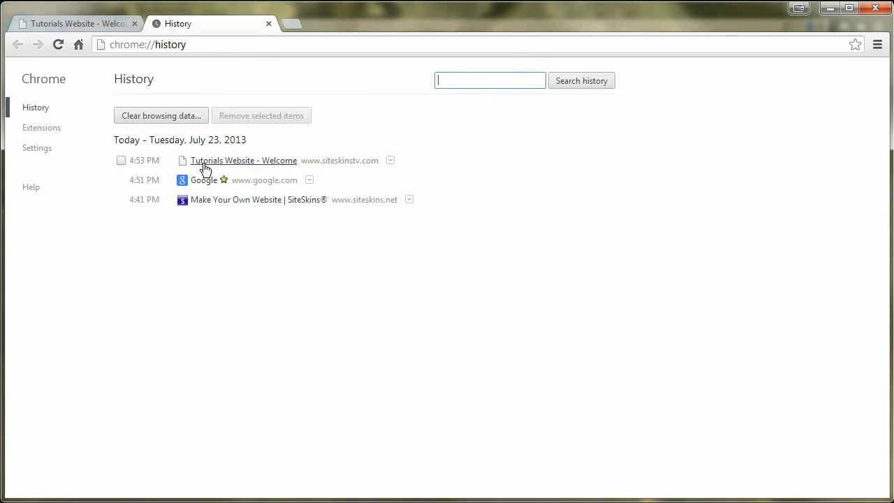
pyautogui.moveTo(226, 171)
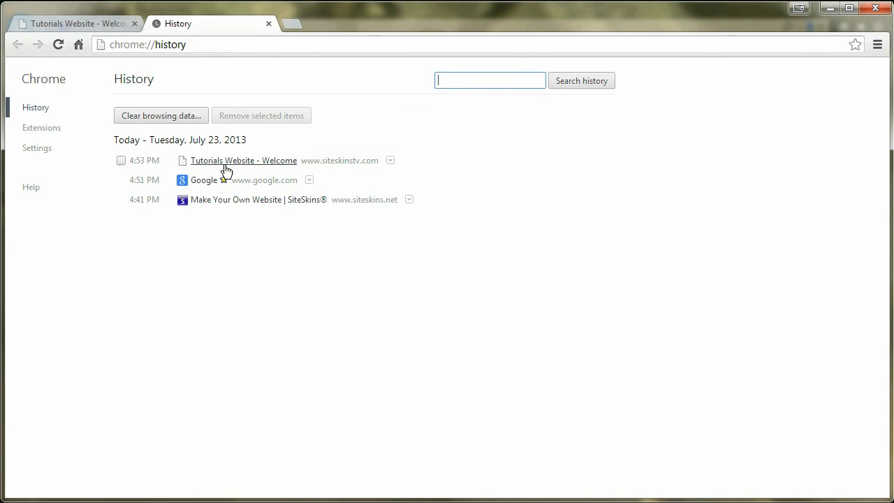
pyautogui.moveTo(374, 134)
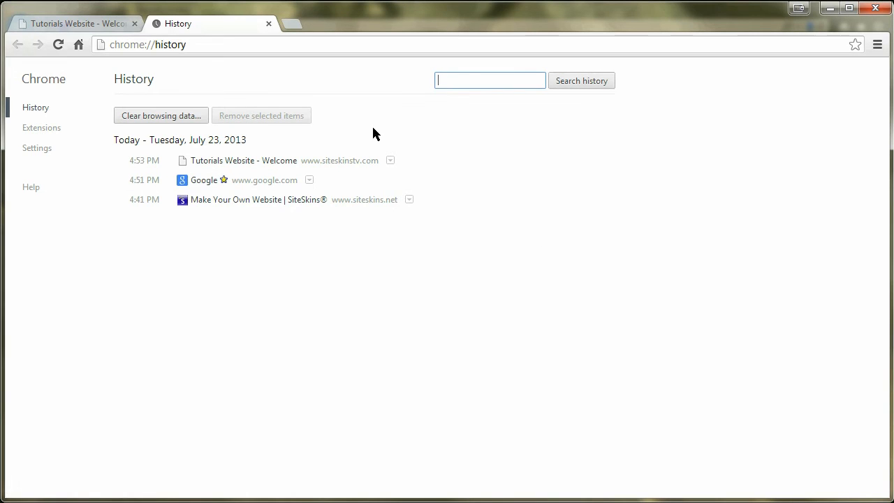
pyautogui.click(161, 115)
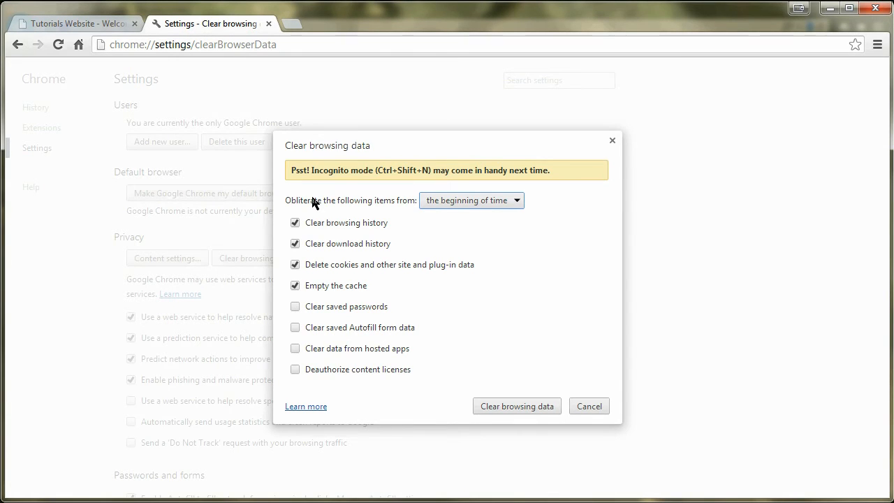
# Clear history, downloads, cookies and cache from the beginning of time.
pyautogui.click(472, 201)
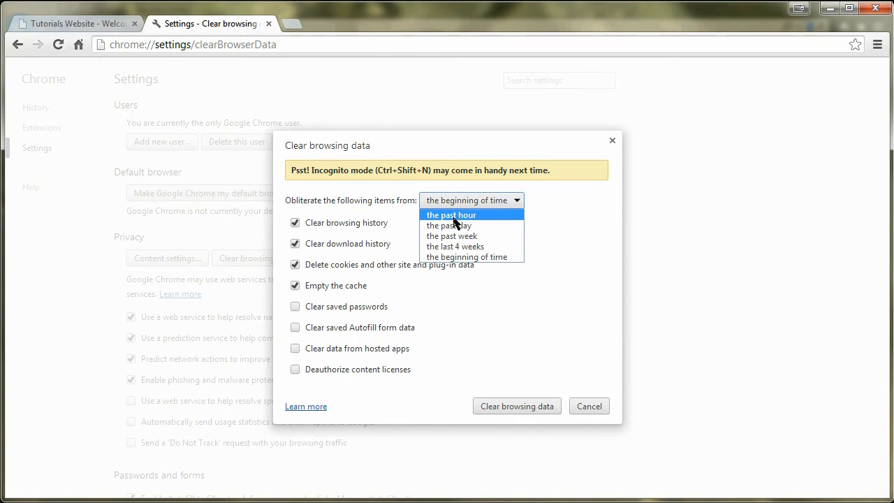
pyautogui.moveTo(453, 225)
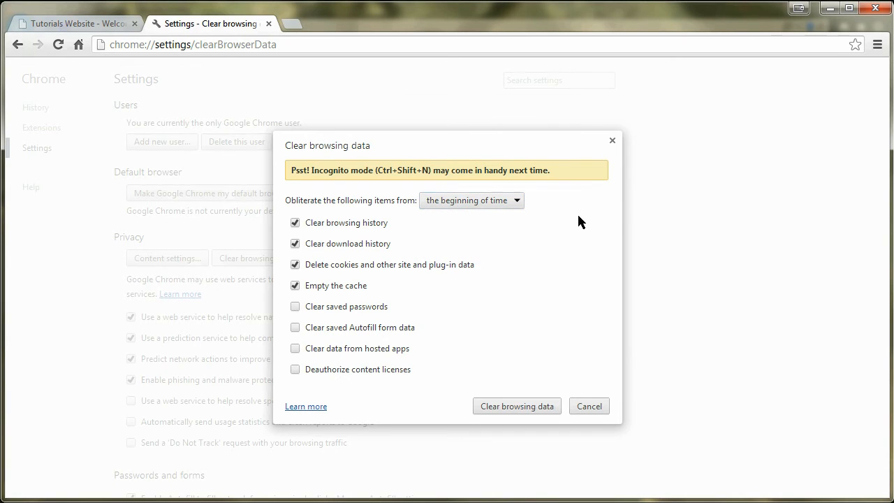
pyautogui.click(517, 405)
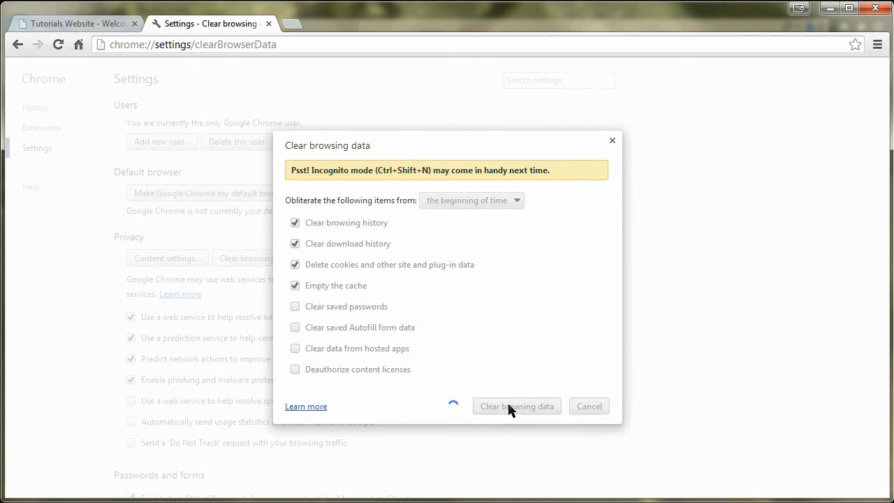
pyautogui.click(517, 405)
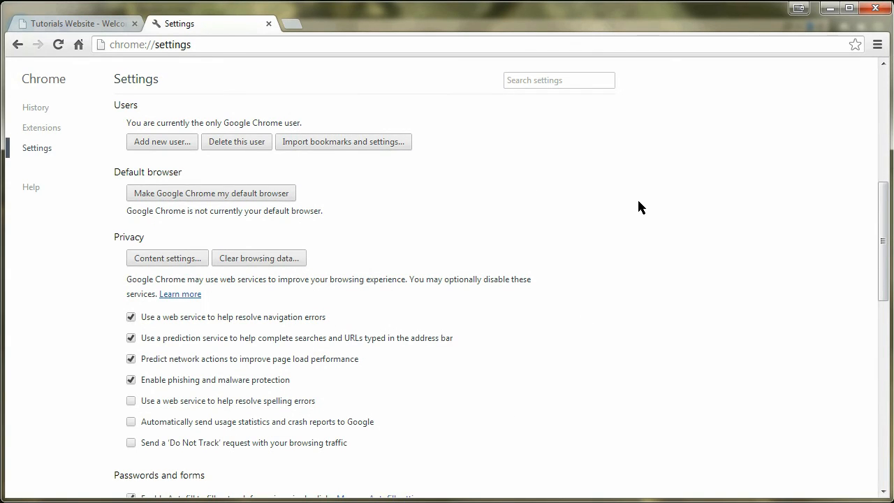
pyautogui.moveTo(604, 164)
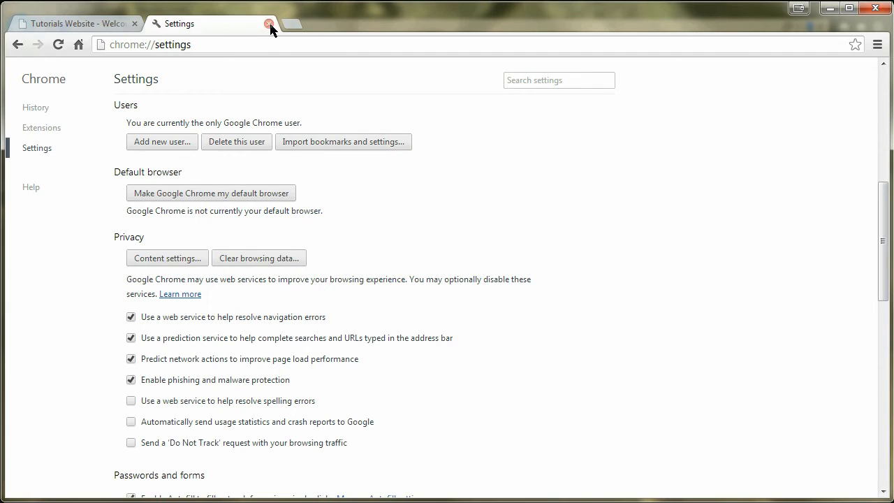
pyautogui.click(268, 22)
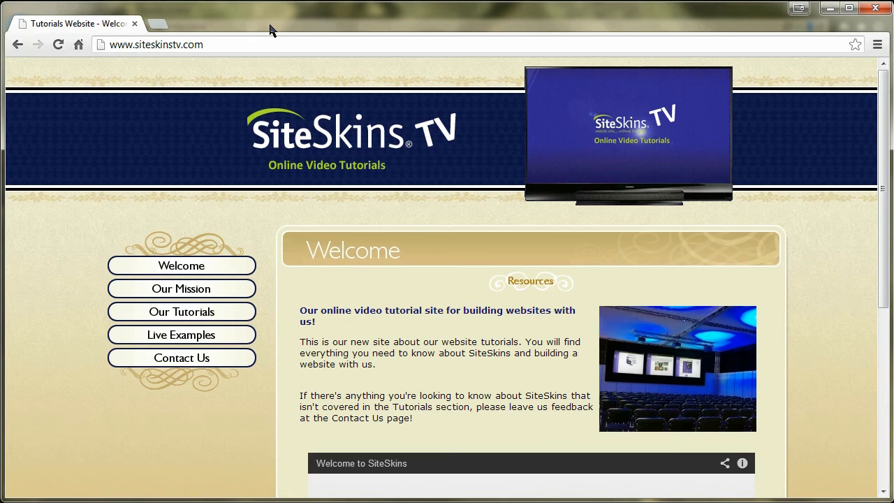
pyautogui.moveTo(388, 217)
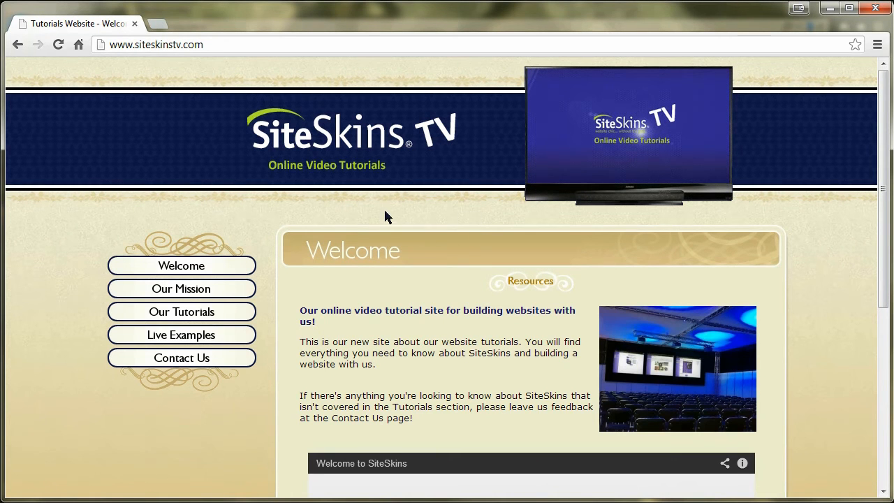
pyautogui.moveTo(362, 89)
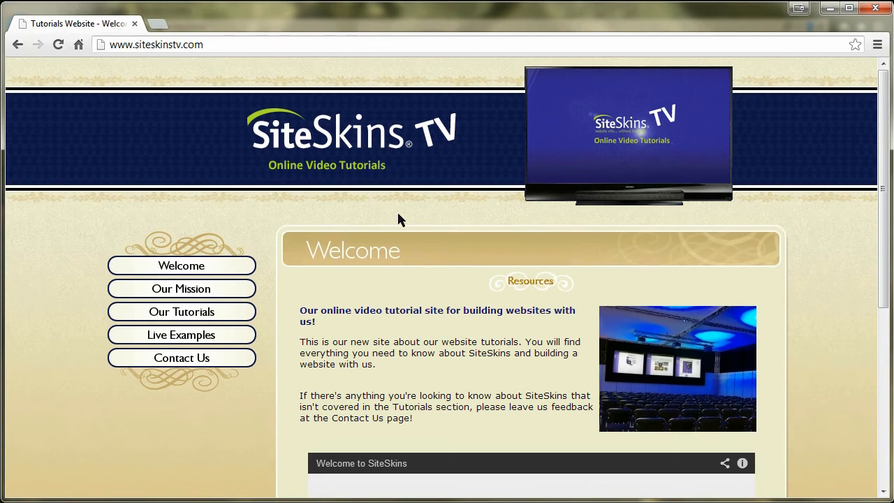
pyautogui.click(877, 43)
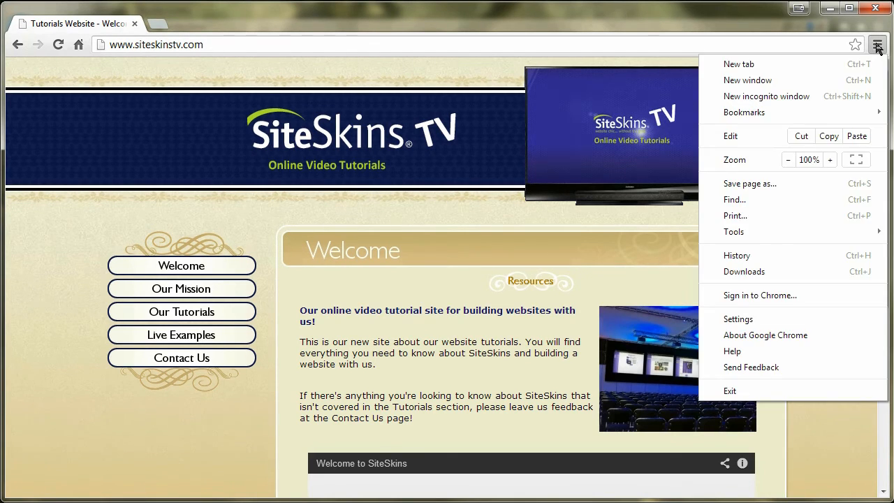
pyautogui.moveTo(693, 222)
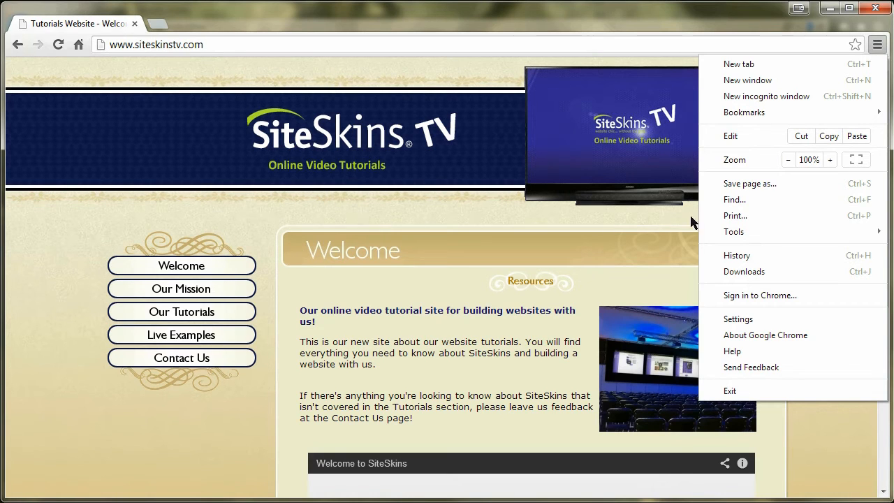
pyautogui.click(459, 235)
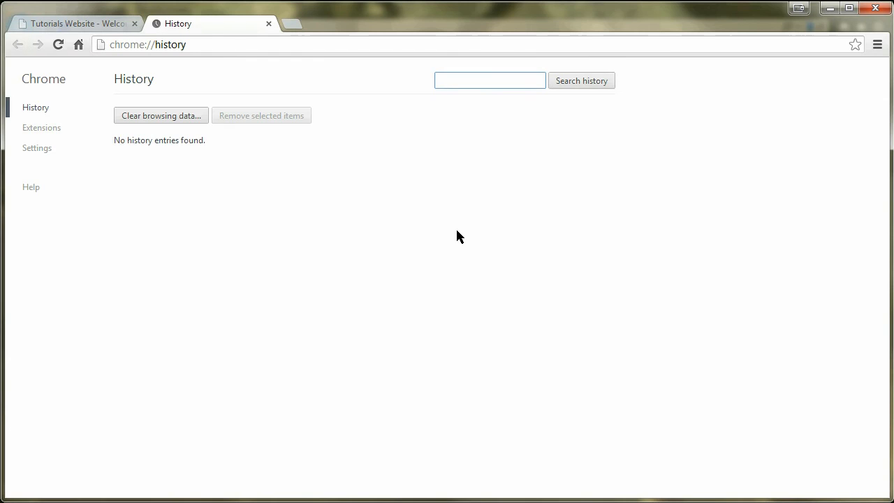
pyautogui.moveTo(282, 84)
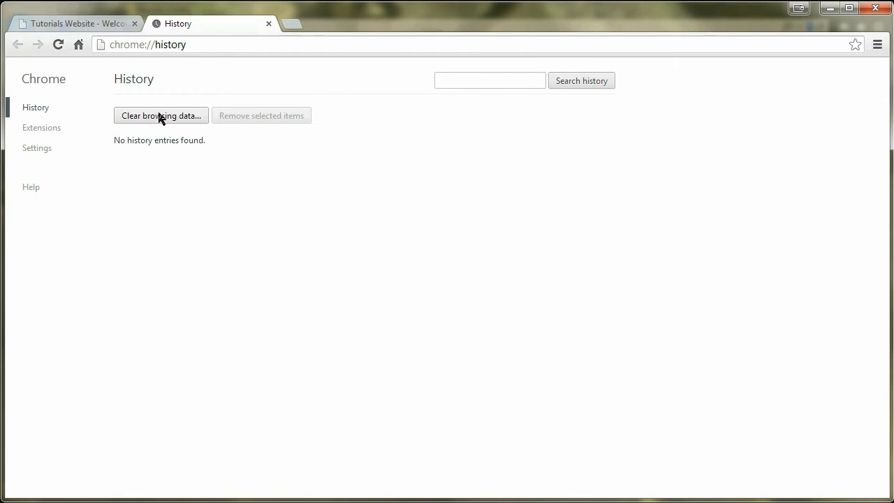
pyautogui.moveTo(153, 98)
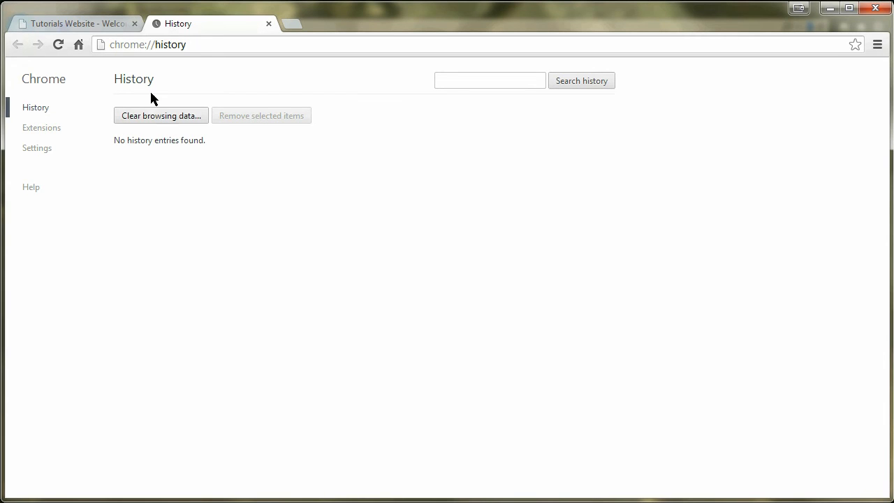
pyautogui.moveTo(433, 87)
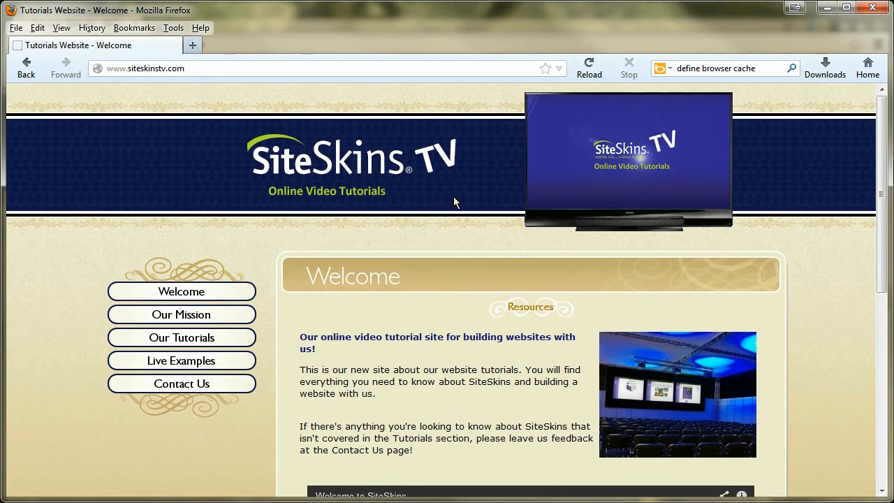
pyautogui.moveTo(682, 92)
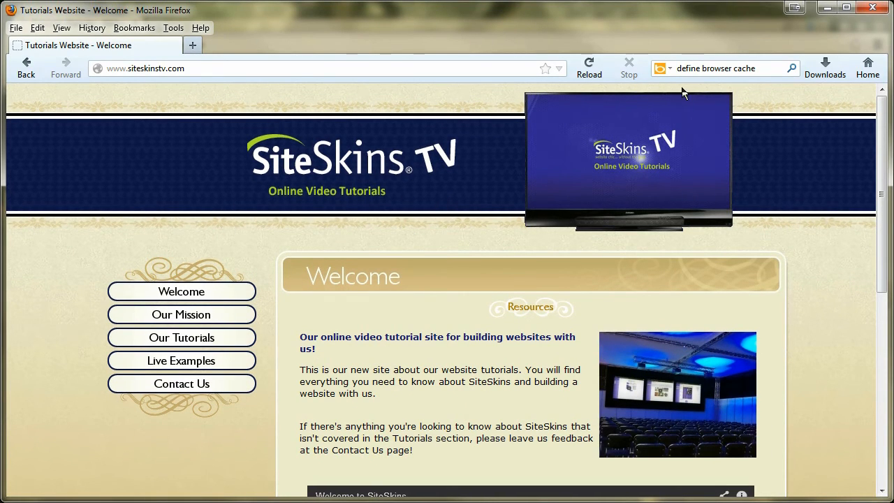
pyautogui.moveTo(328, 143)
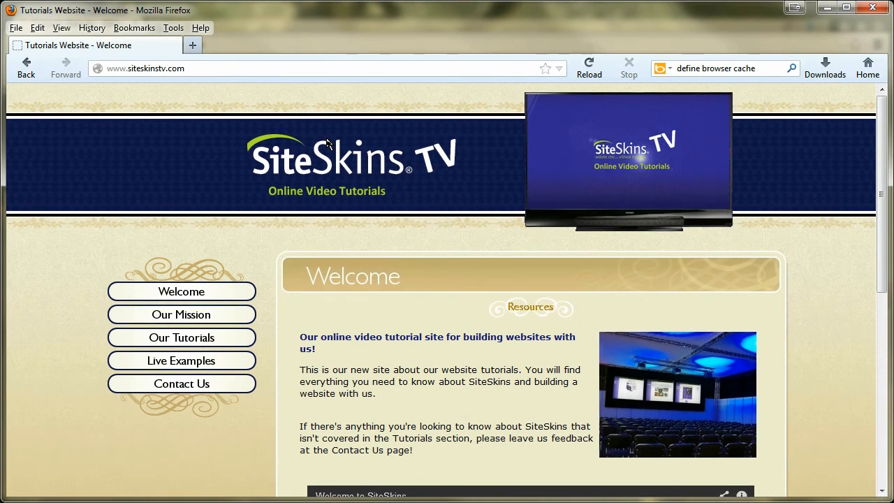
# In Firefox Options, go to Privacy and keep history set to be remembered.
pyautogui.click(173, 28)
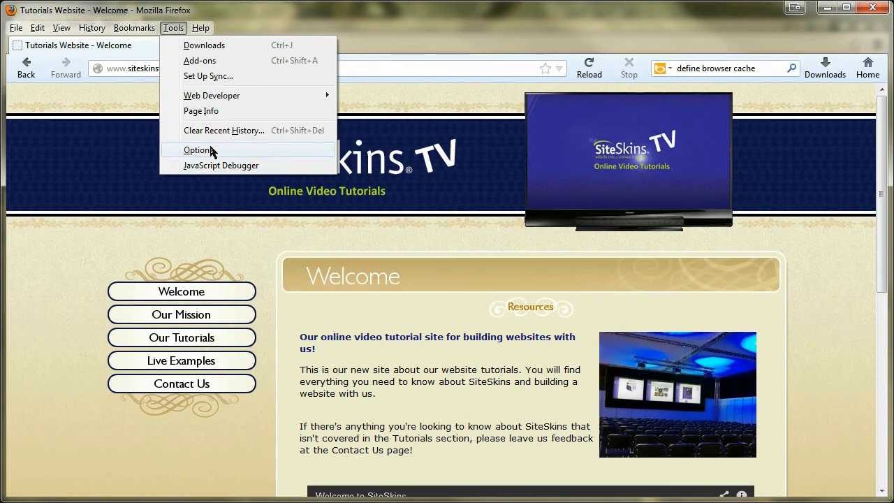
pyautogui.click(198, 149)
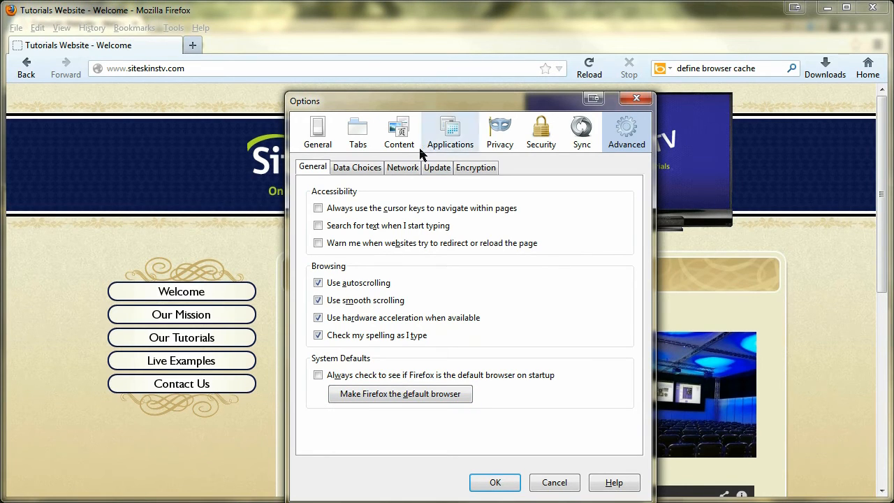
pyautogui.click(500, 131)
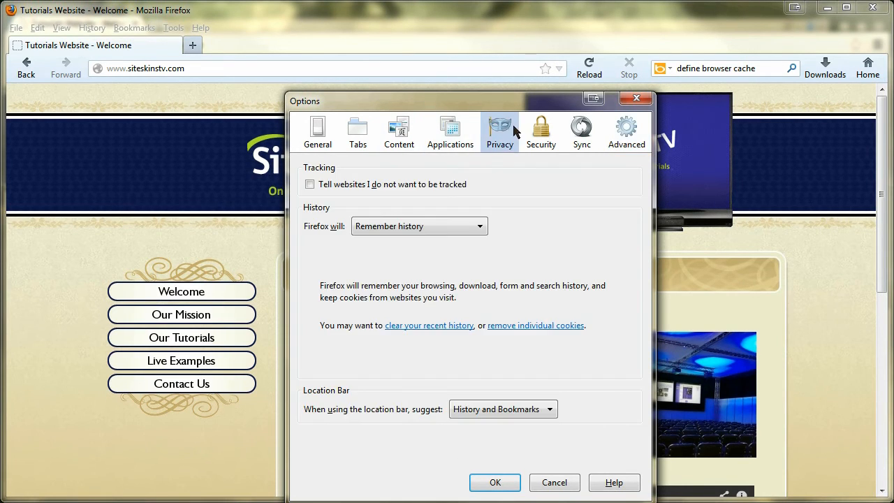
pyautogui.moveTo(328, 235)
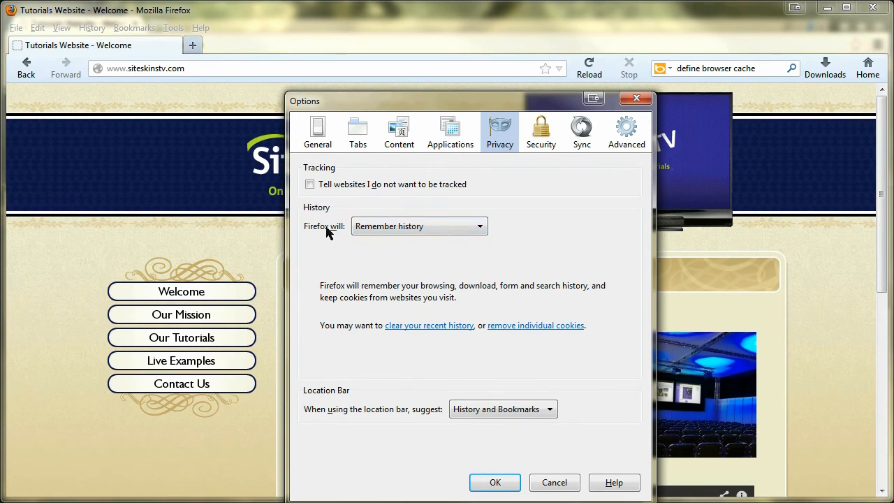
pyautogui.click(418, 226)
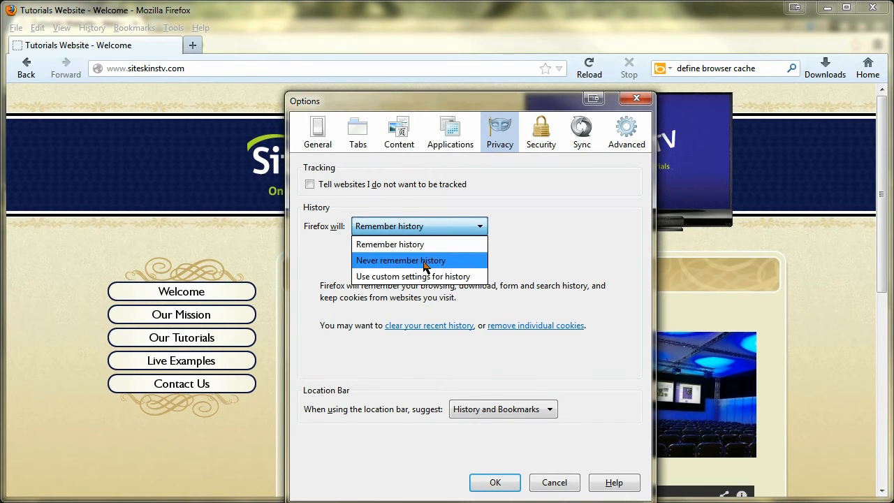
pyautogui.moveTo(396, 262)
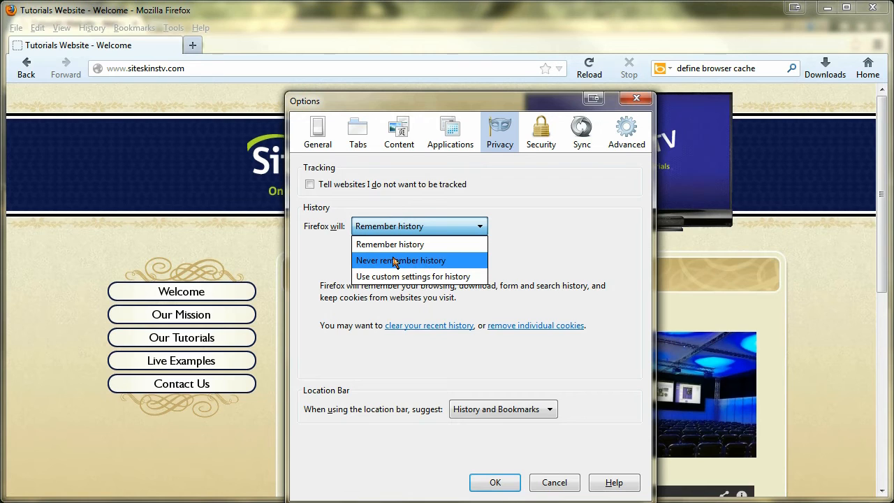
pyautogui.moveTo(419, 276)
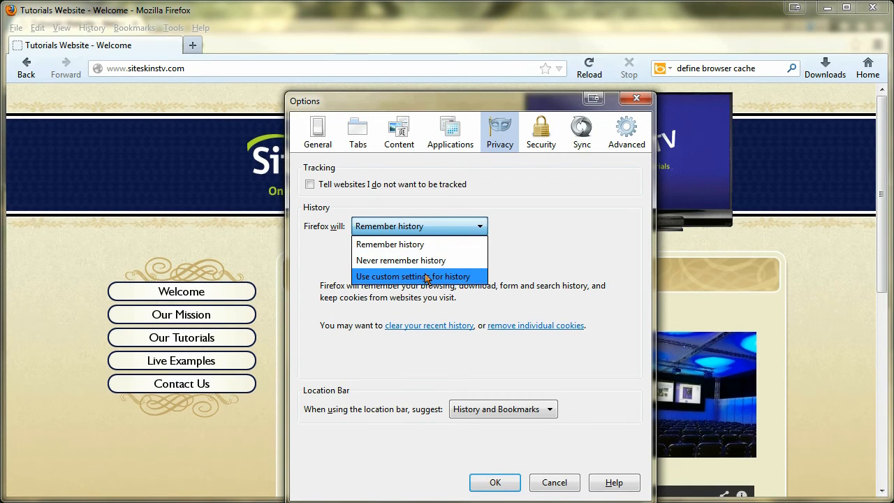
pyautogui.click(389, 243)
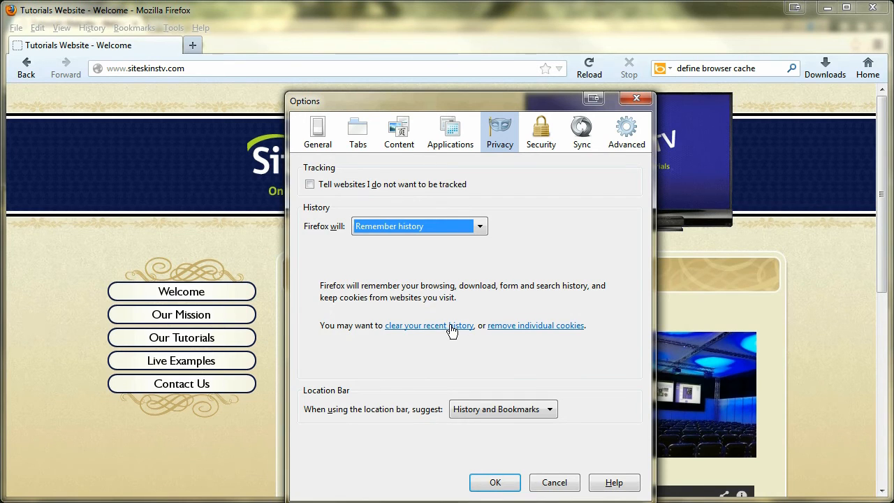
pyautogui.moveTo(430, 332)
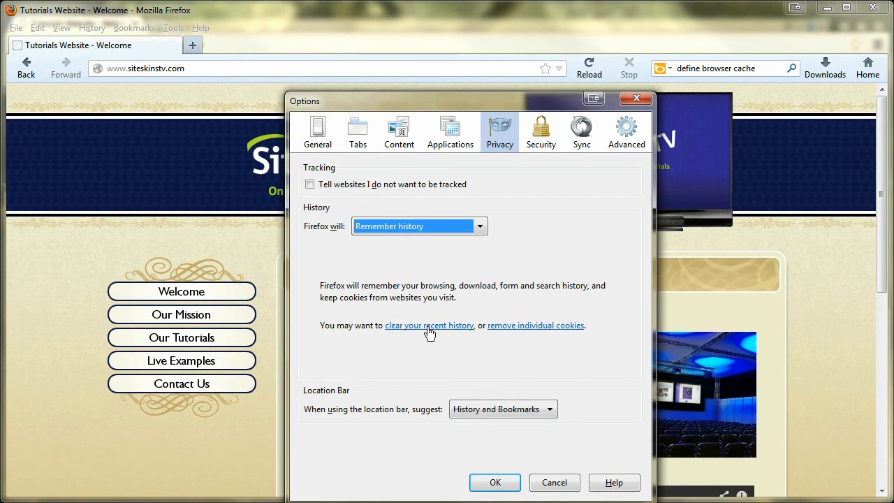
# Clear all recent history for Everything with Cache included.
pyautogui.click(428, 324)
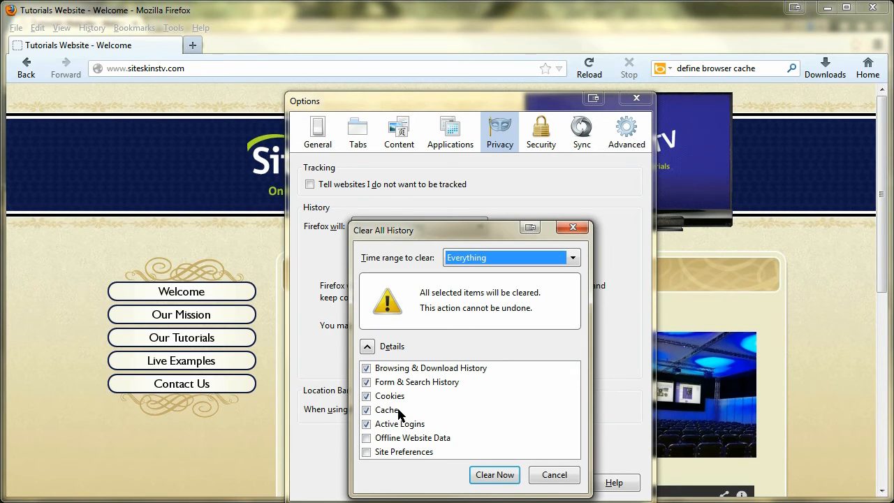
pyautogui.click(494, 475)
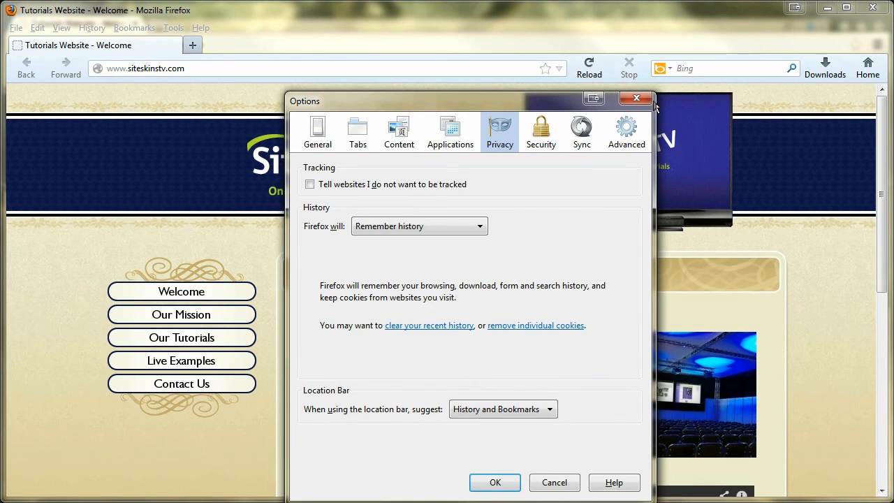
# Under Advanced > Network, empty the cached web content to 0 bytes.
pyautogui.click(626, 132)
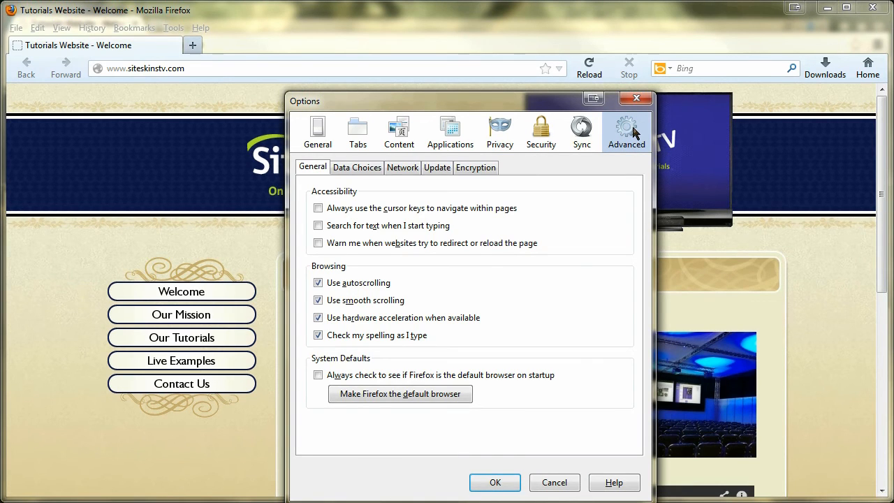
pyautogui.click(403, 167)
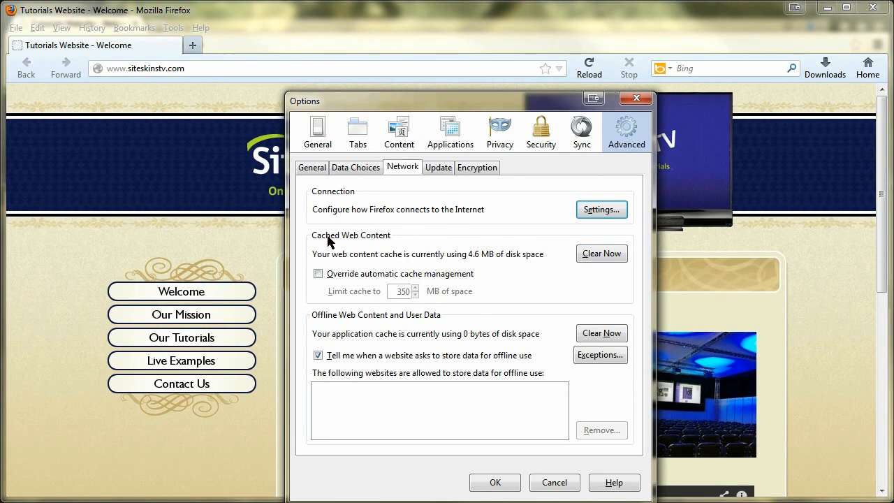
pyautogui.moveTo(532, 251)
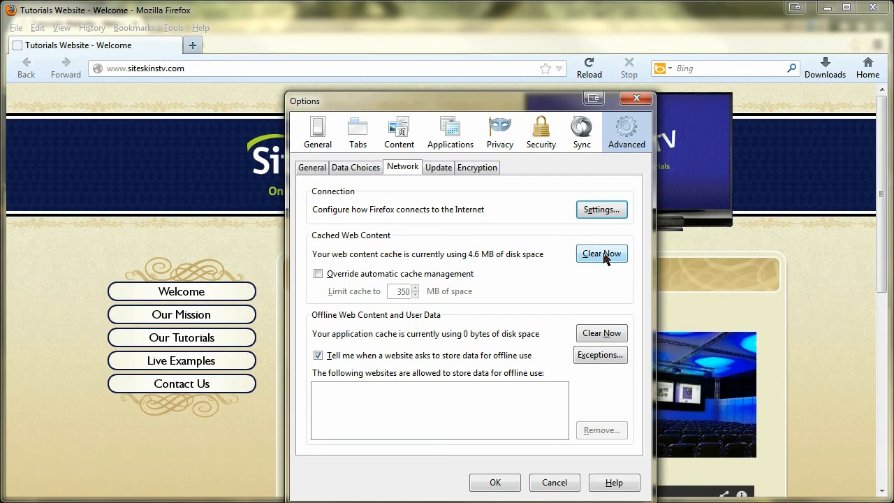
pyautogui.click(601, 254)
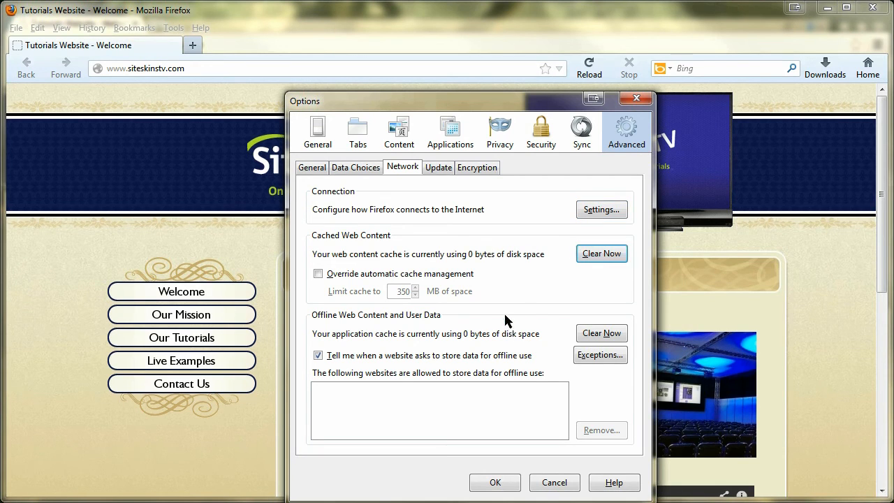
pyautogui.moveTo(552, 287)
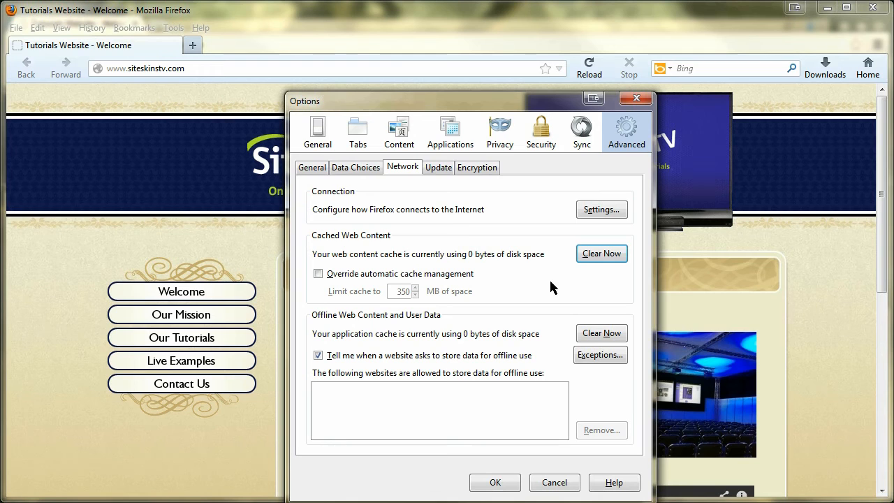
# Leave automatic cache management in place (override unticked) and confirm the options.
pyautogui.click(319, 274)
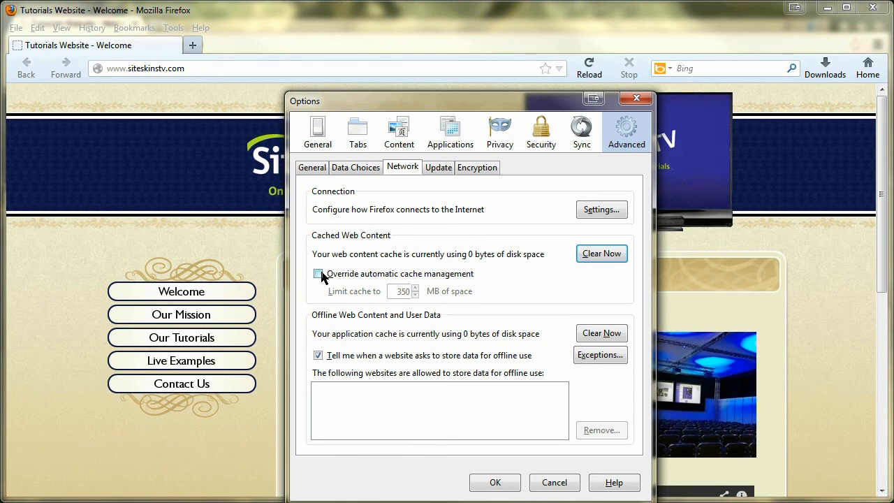
pyautogui.click(319, 272)
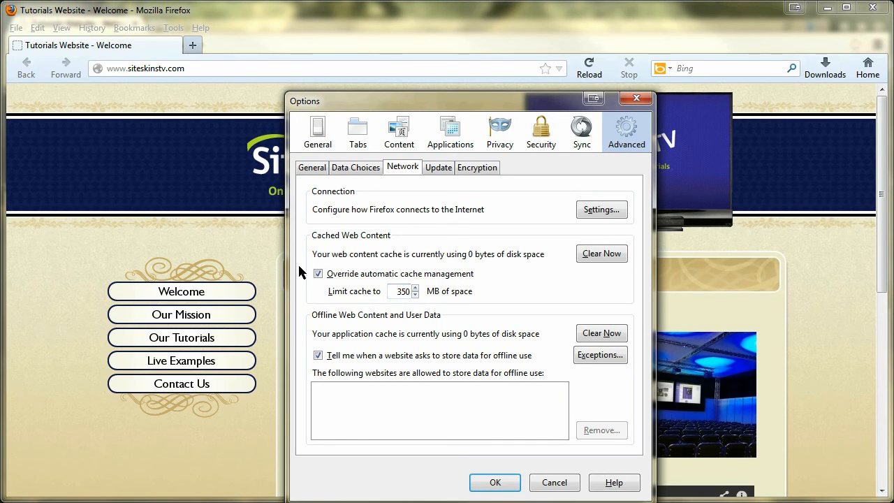
pyautogui.click(318, 273)
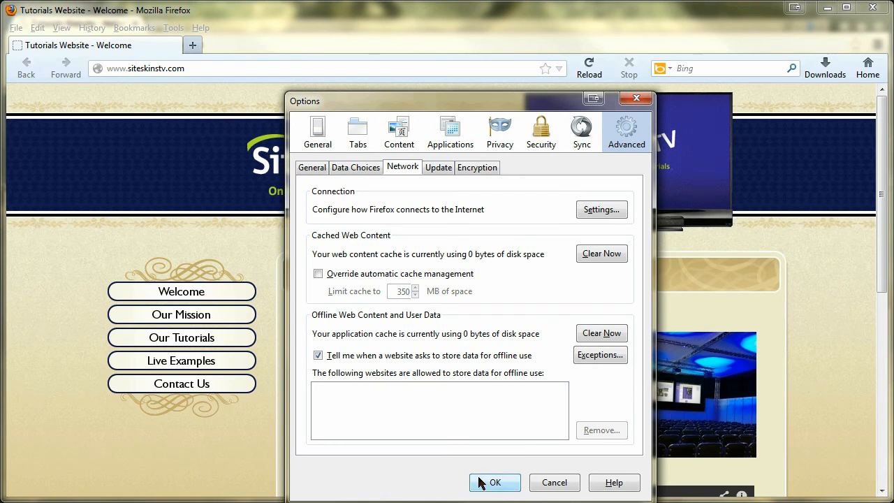
pyautogui.click(495, 482)
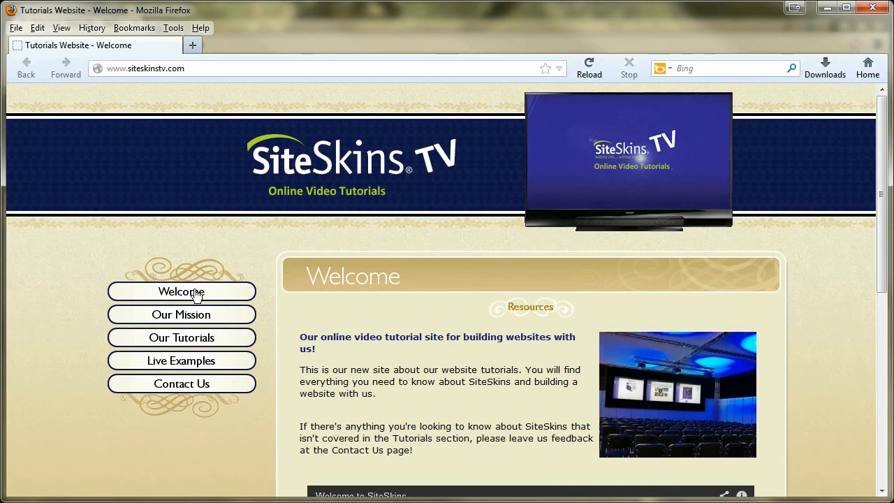
pyautogui.moveTo(416, 306)
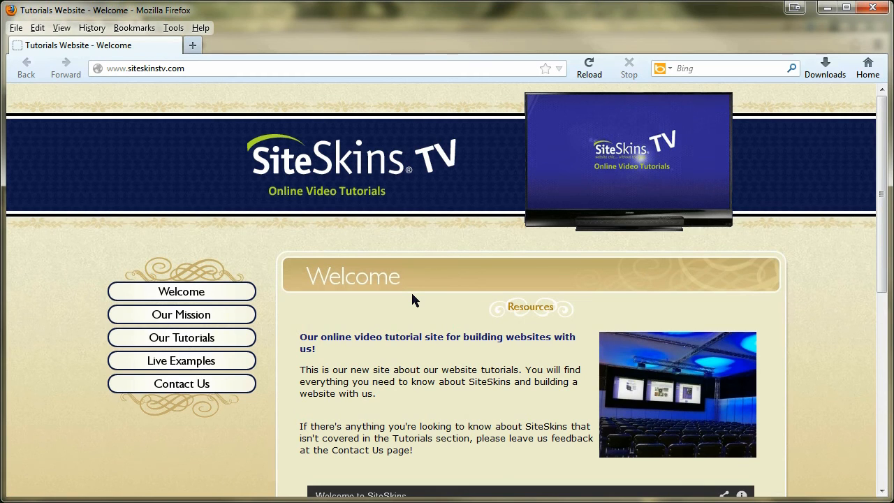
pyautogui.moveTo(402, 258)
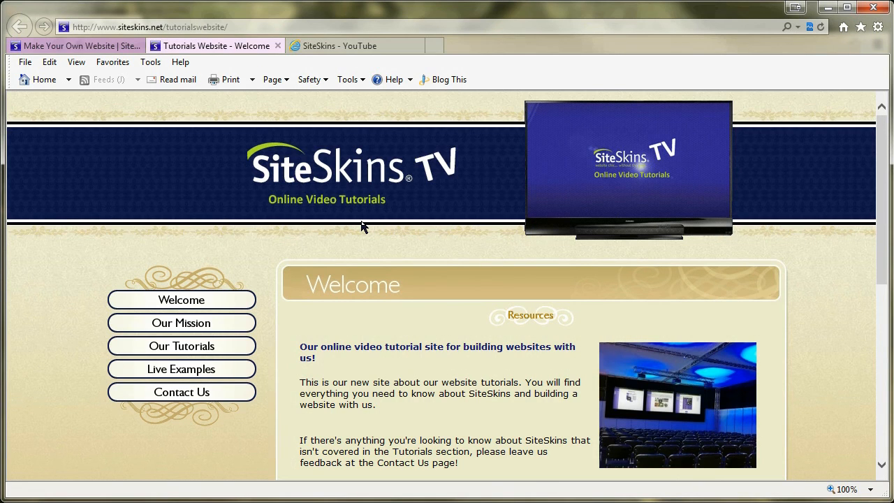
pyautogui.moveTo(379, 219)
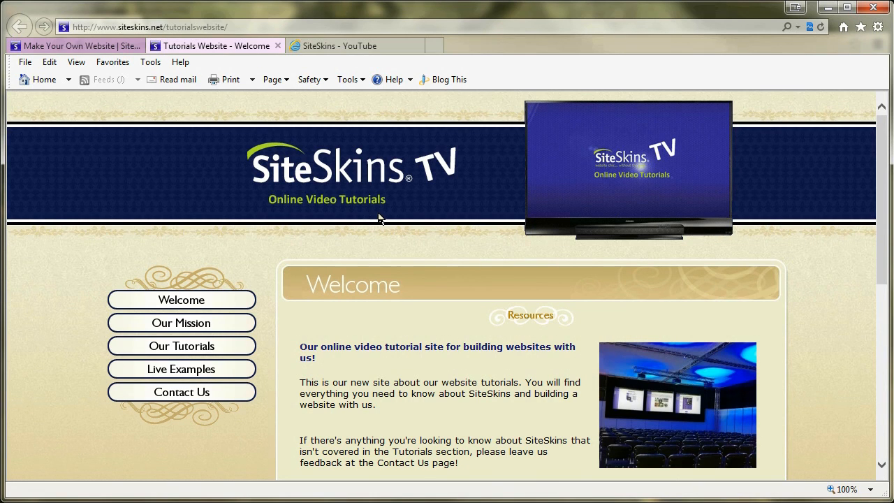
# Scroll down the SiteSkins.TV welcome page in Internet Explorer.
pyautogui.scroll(-3)
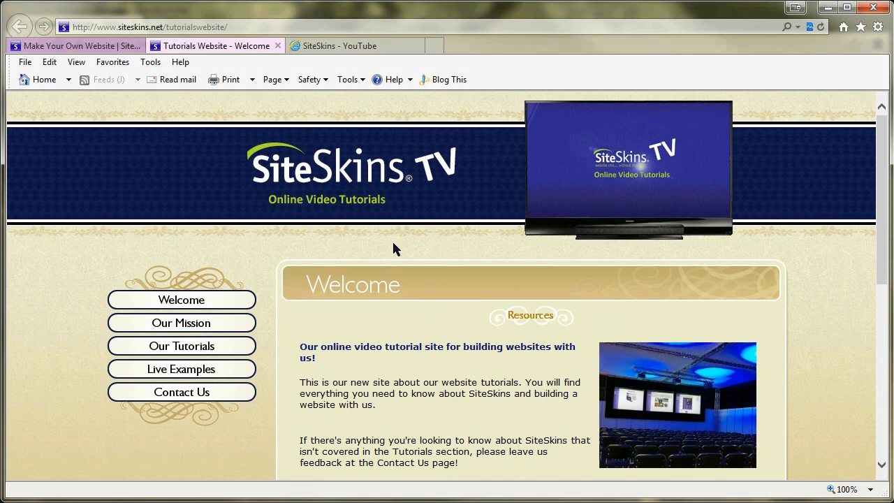
pyautogui.moveTo(809, 279)
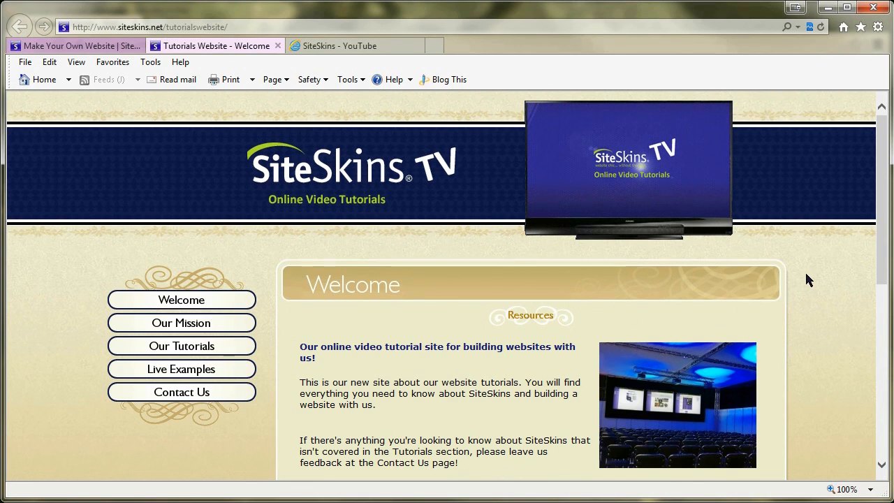